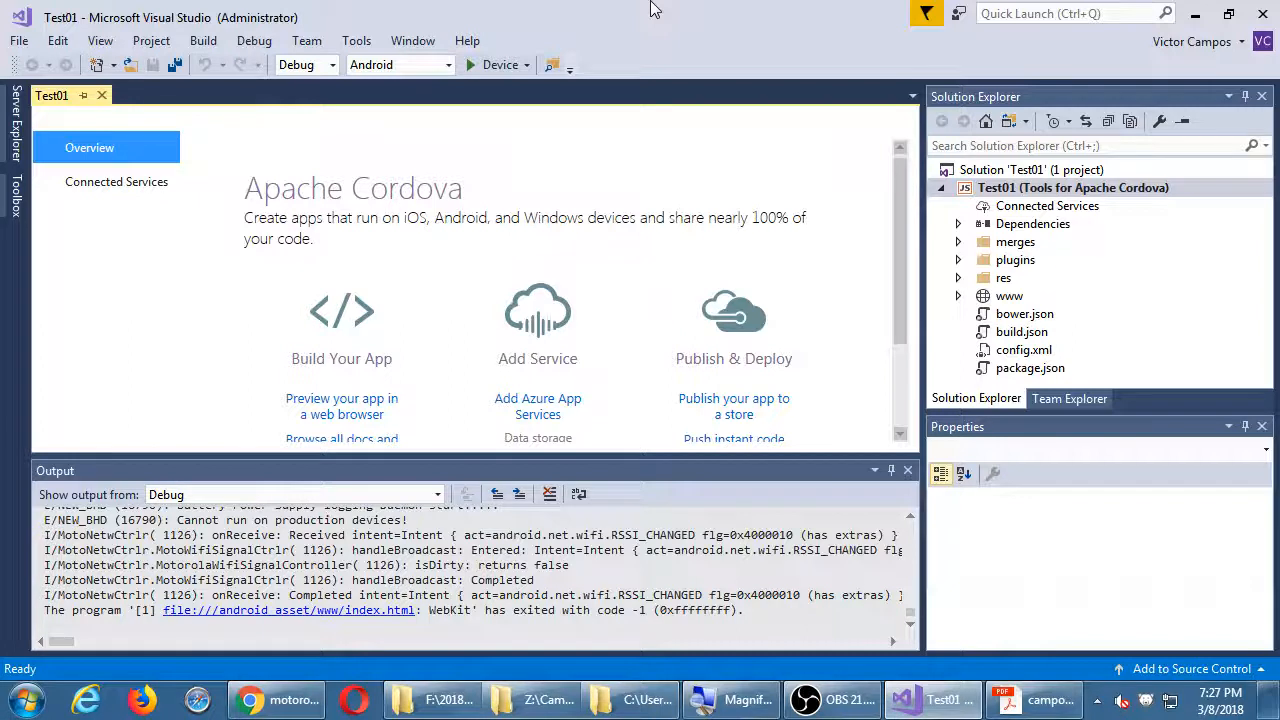
- Deploy and debug Test01 on the connected Android device from the toolbar
left_click(470, 64)
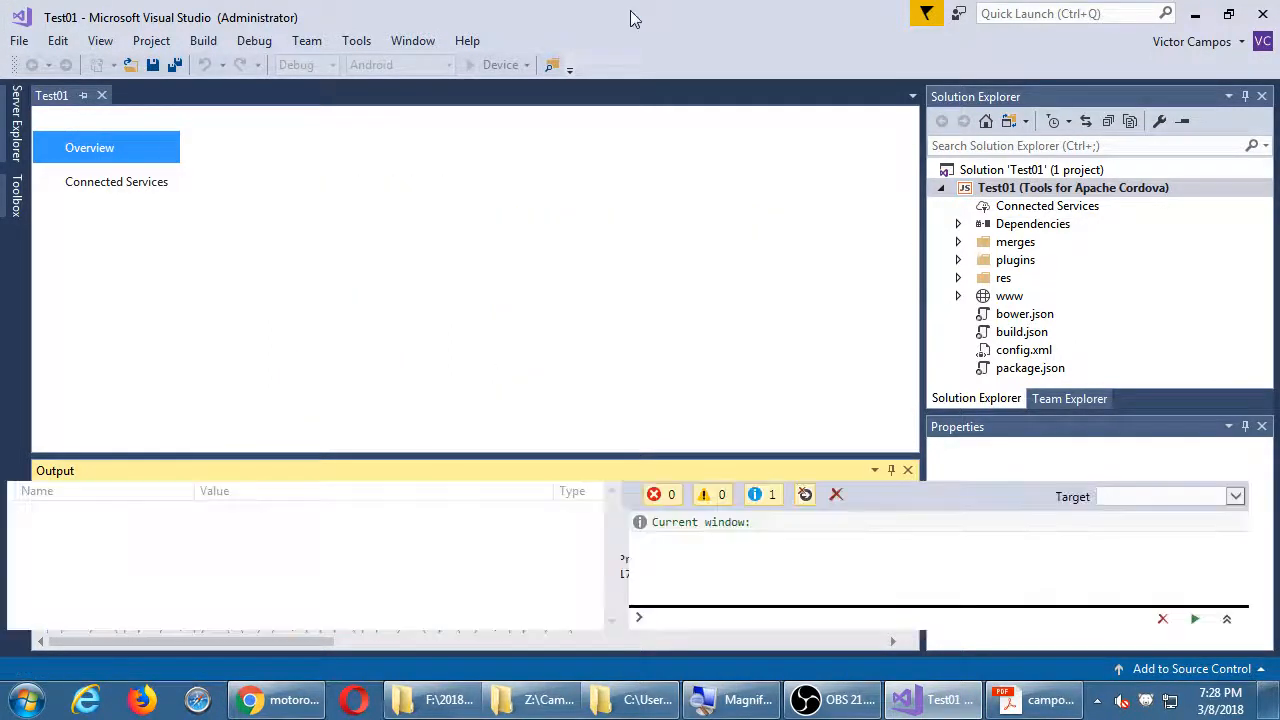
- Open the DOM Explorer for the running Test01 app's index.html
left_click(470, 65)
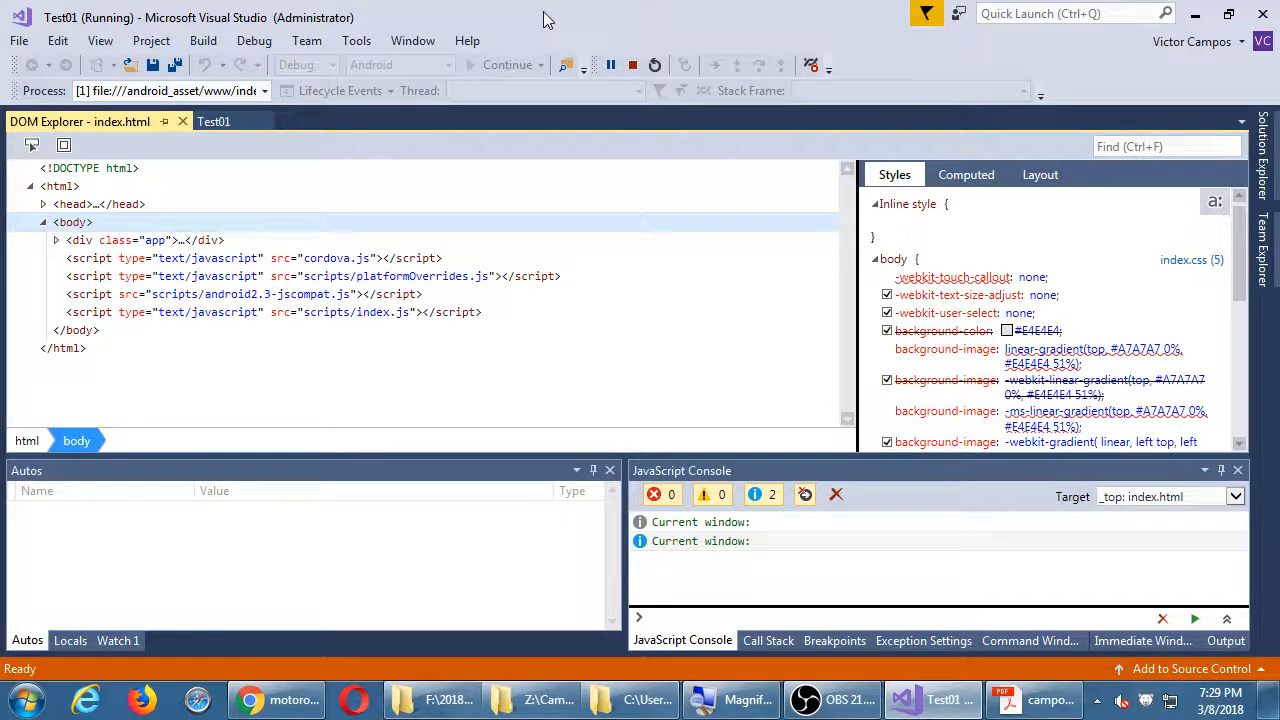
mouse_move(632, 65)
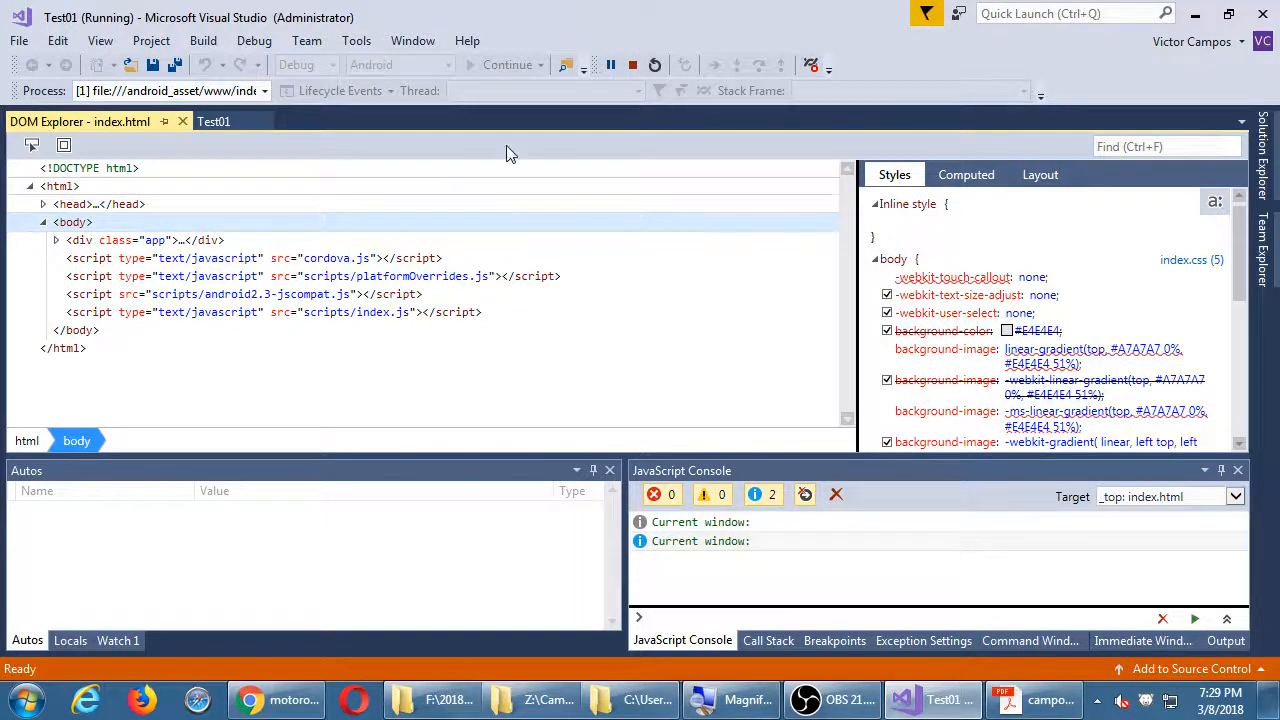
- Open DevTools on the Motorola page in Chrome and expand the More tools list
left_click(275, 699)
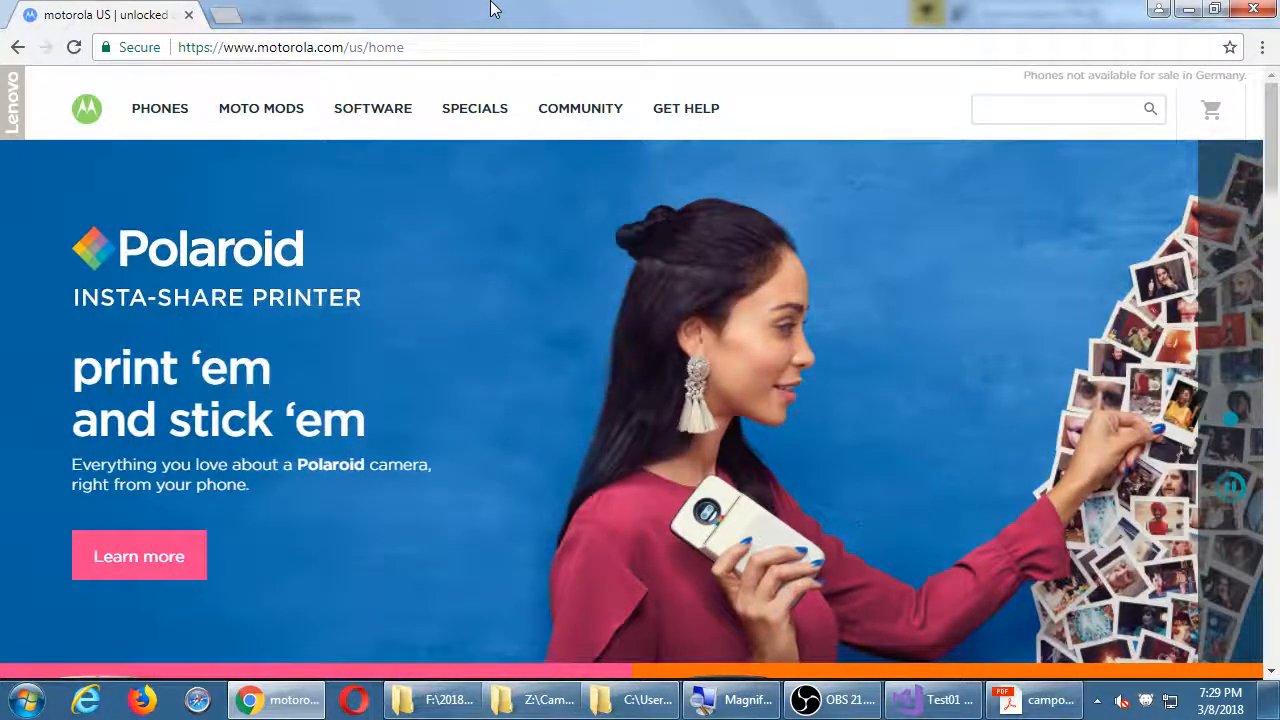
key("F12")
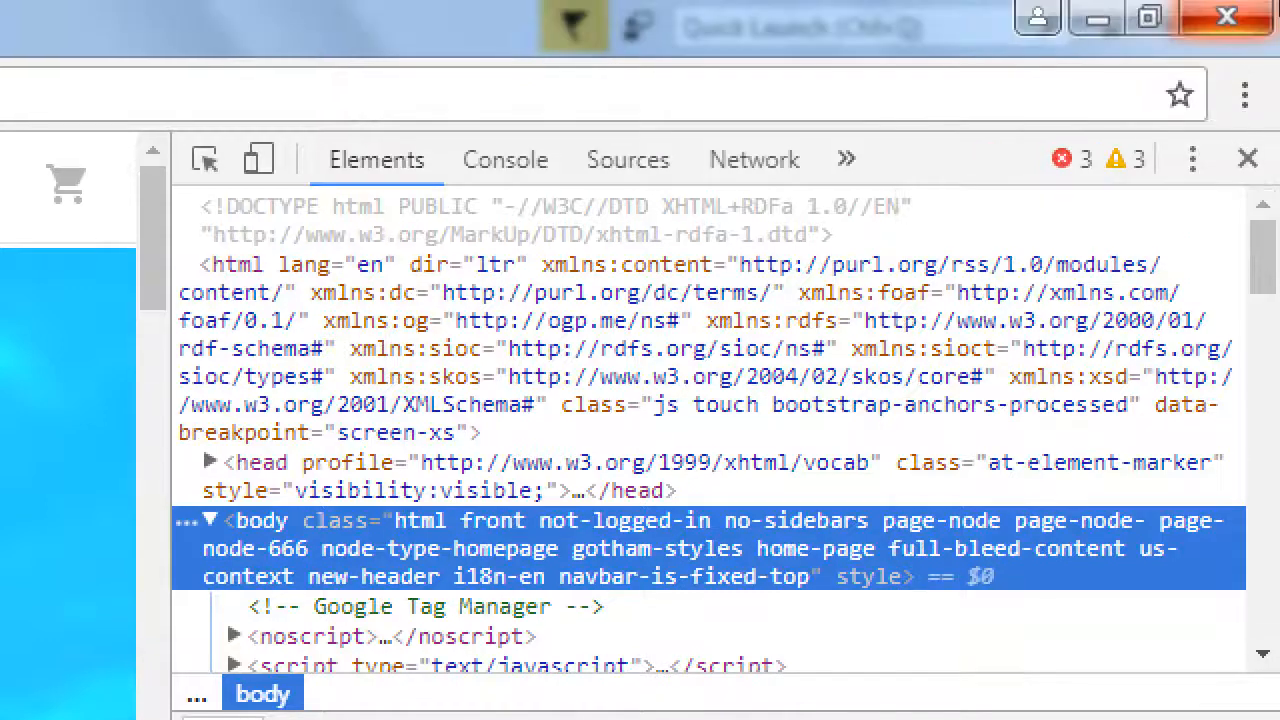
mouse_move(1244, 94)
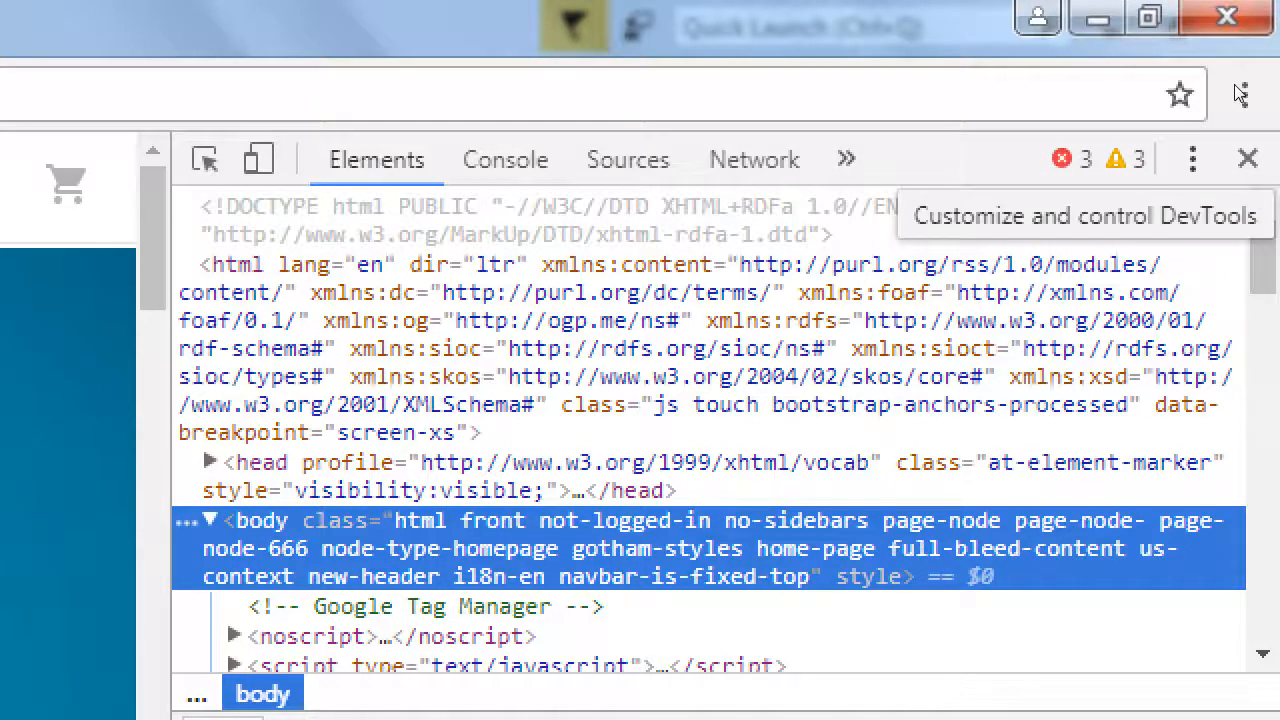
left_click(1191, 159)
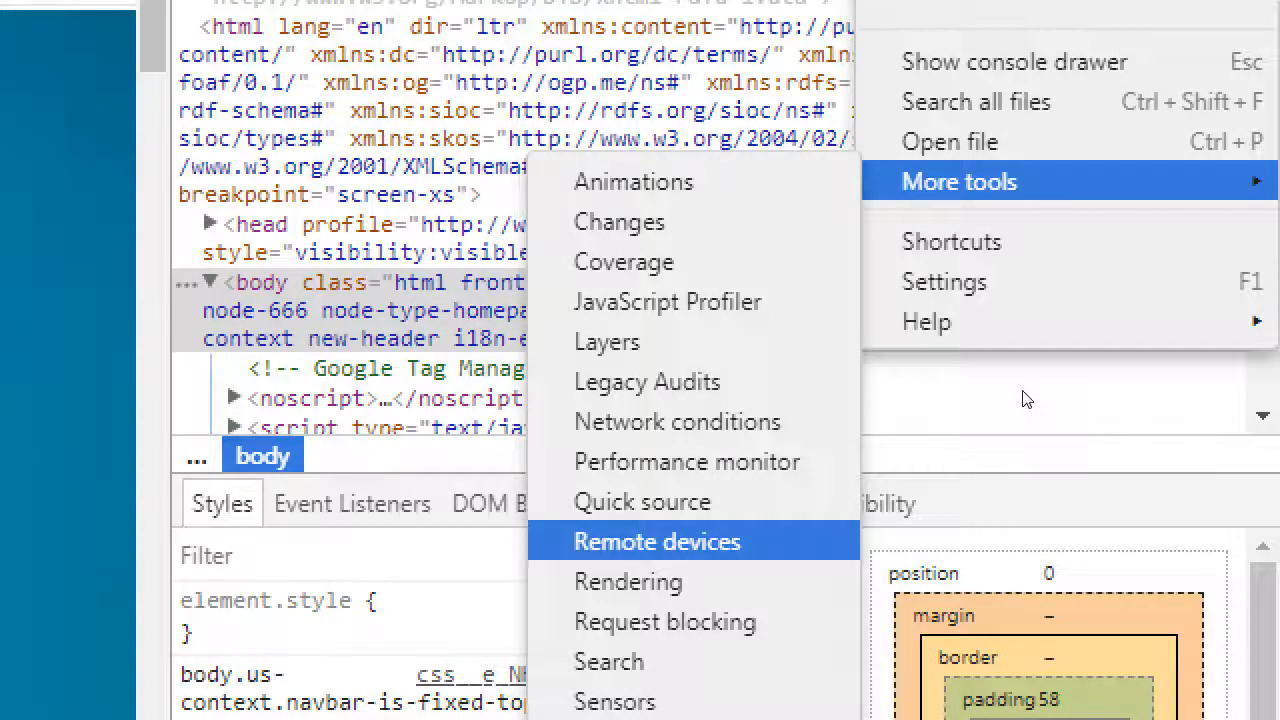
- Open Remote devices, select XT1528, and inspect the Test01 web view
left_click(656, 541)
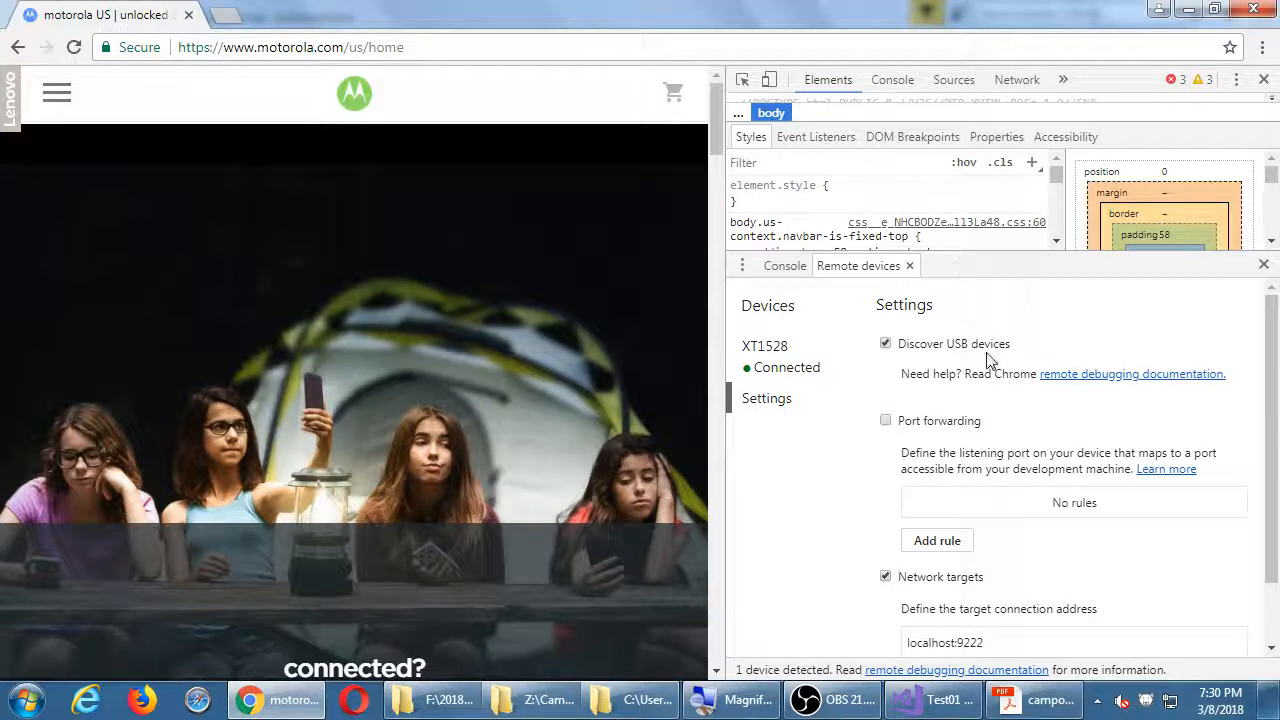
left_click(765, 356)
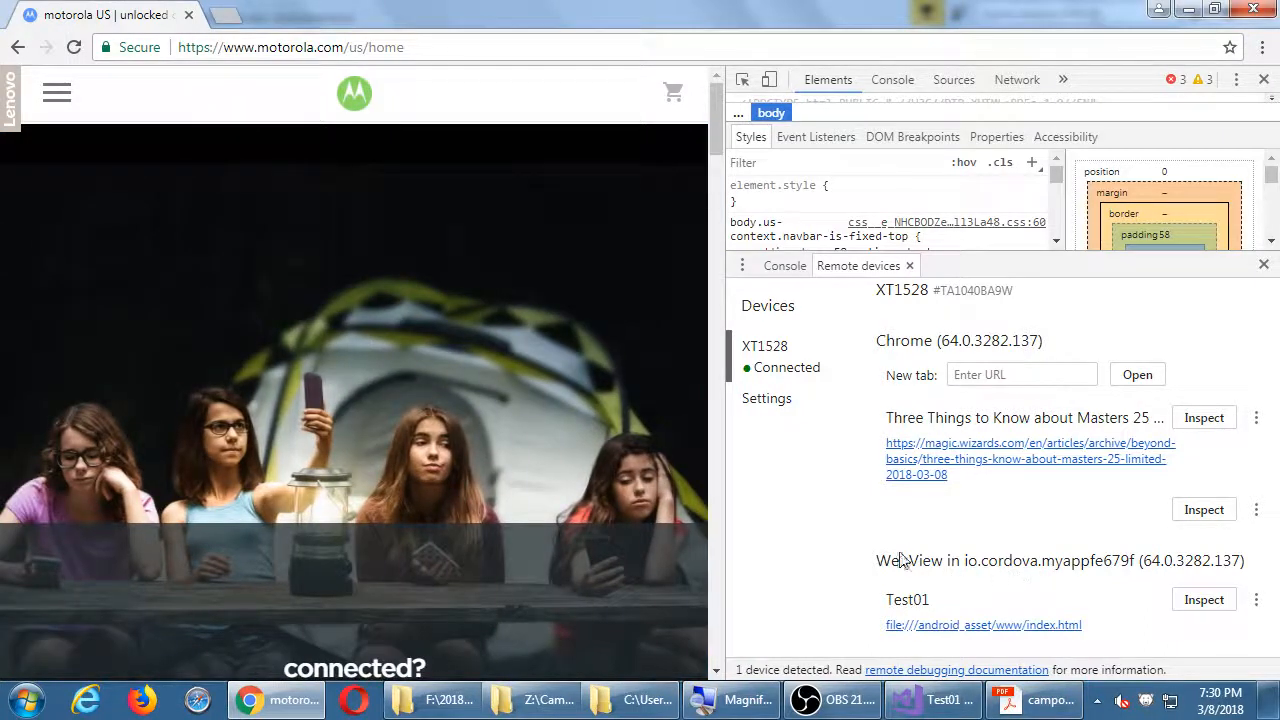
double_click(1010, 560)
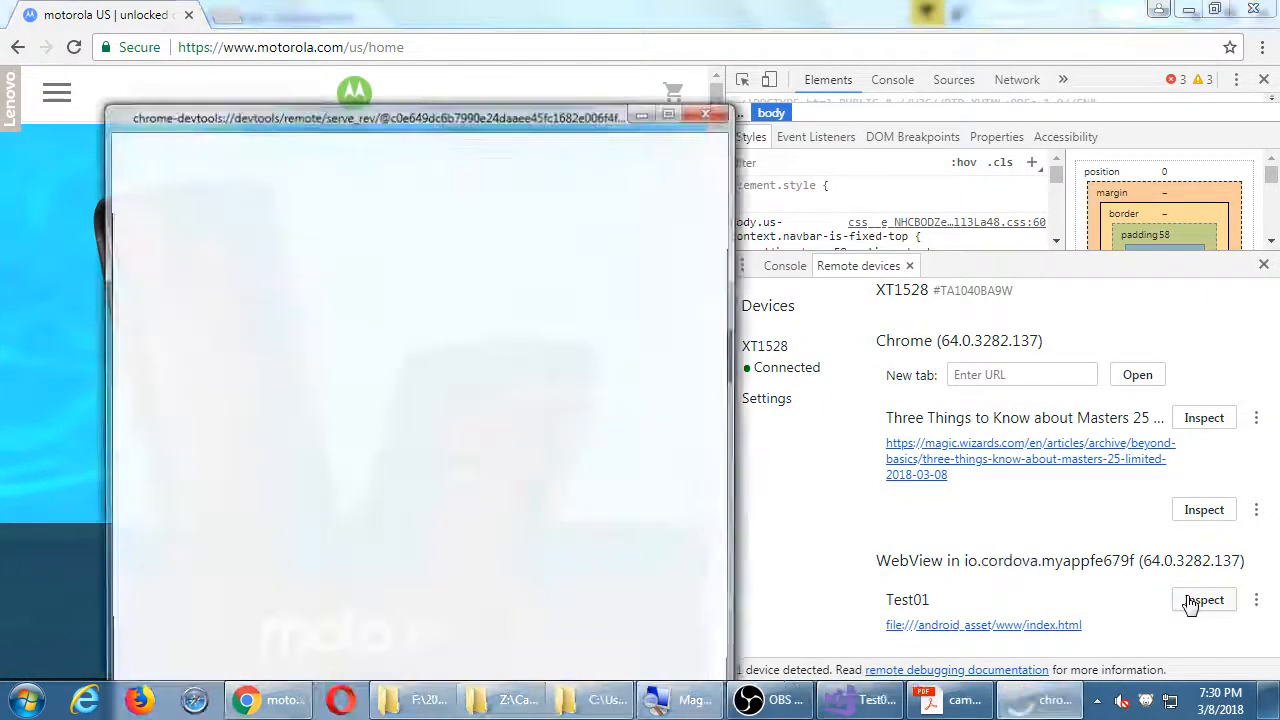
- Maximize the remote inspection window and view the Test01 Console output
left_click(1204, 599)
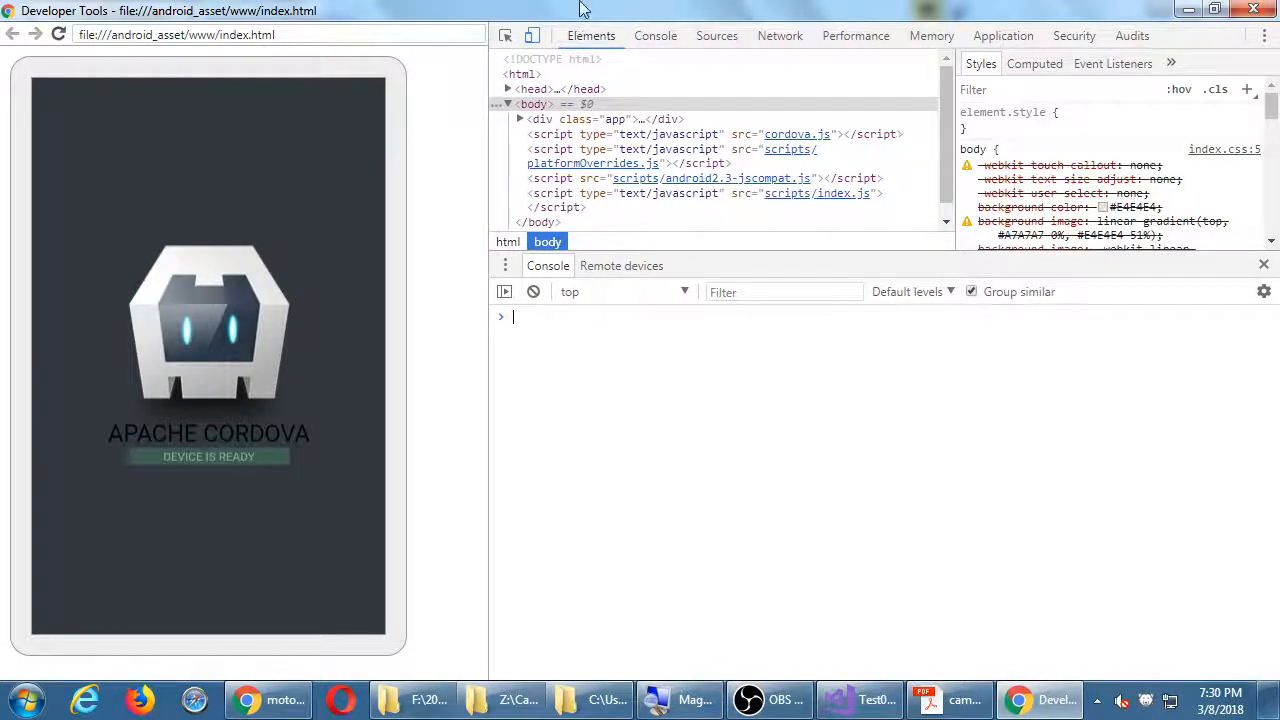
left_click(655, 35)
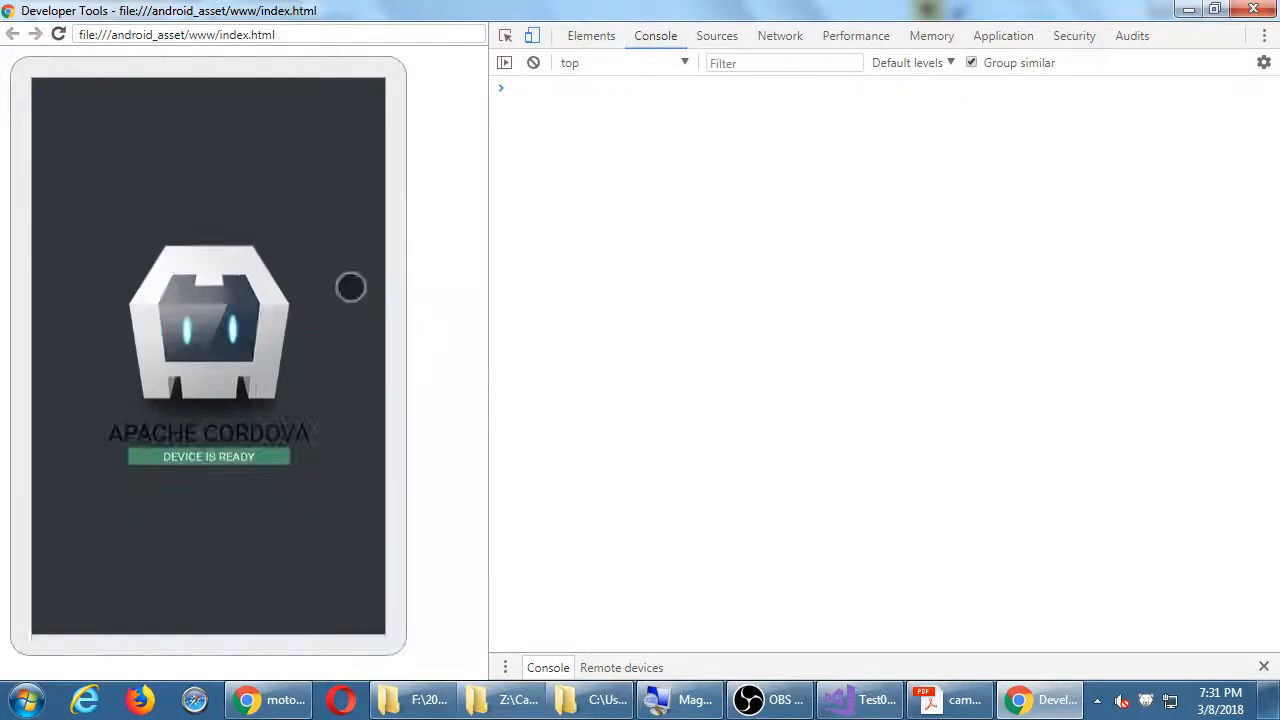
mouse_move(316, 273)
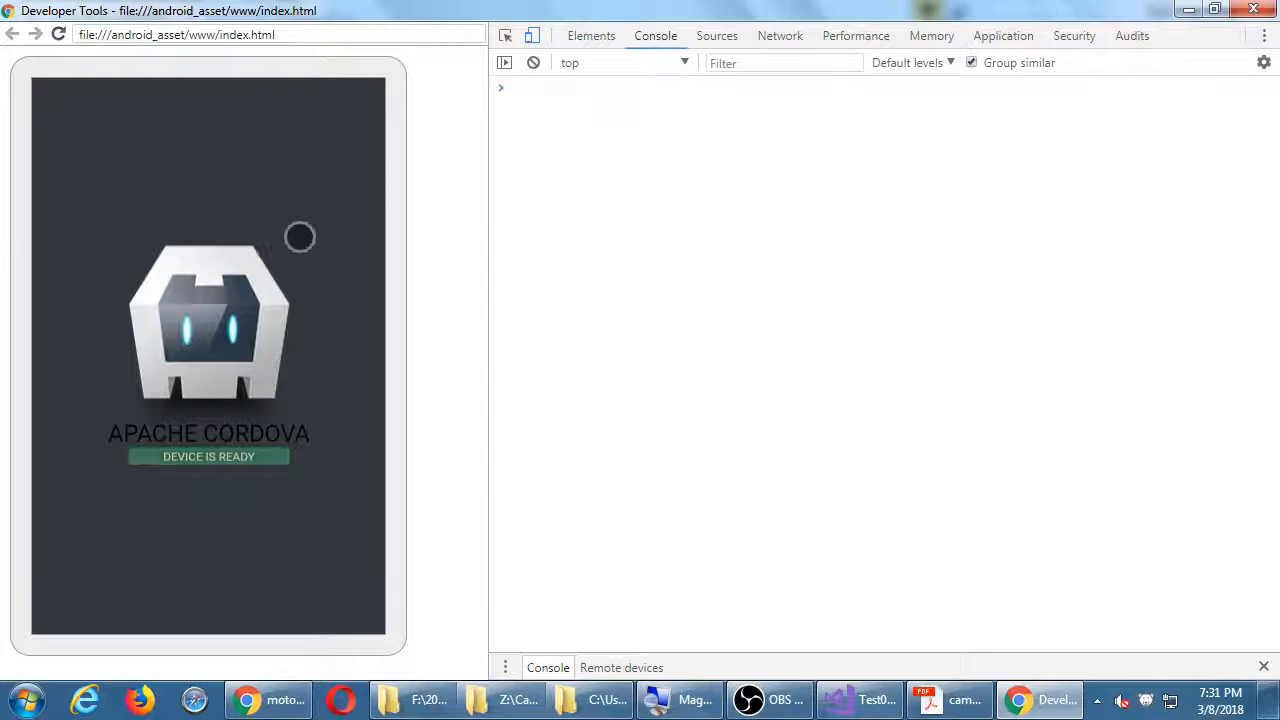
mouse_move(242, 176)
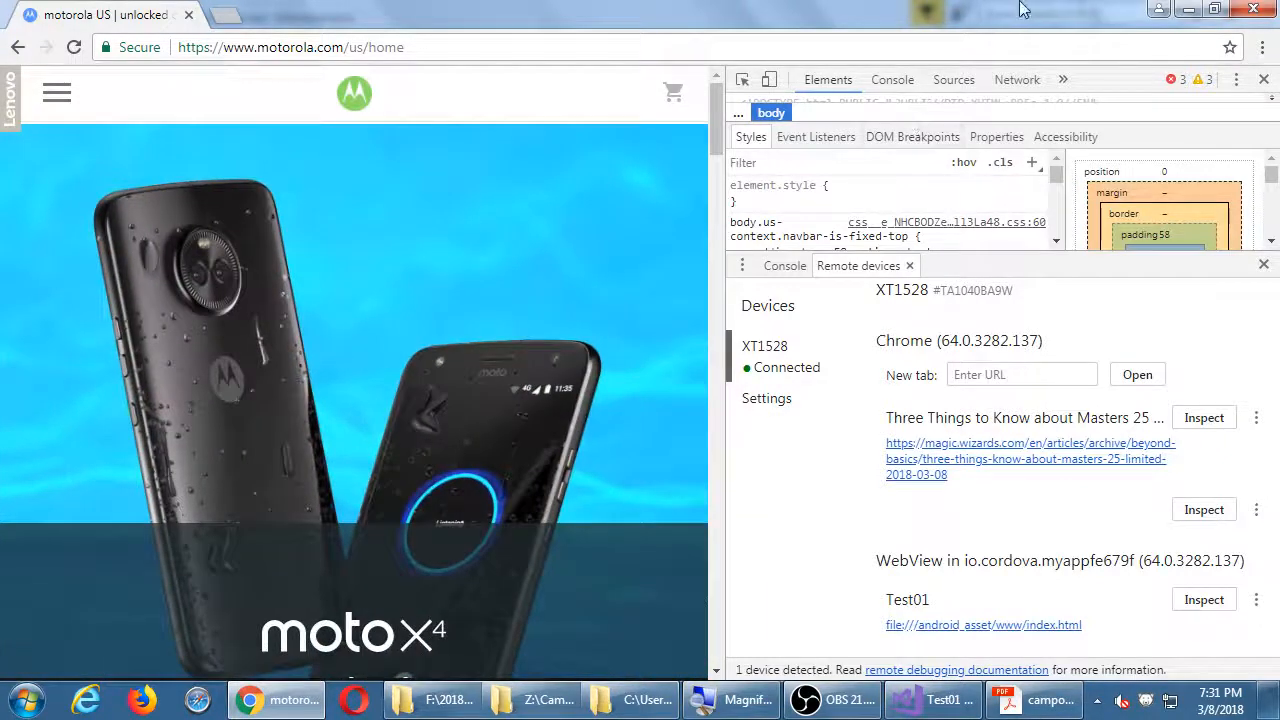
- Close the Motorola page DevTools and return to Visual Studio's DOM Explorer
left_click(1264, 79)
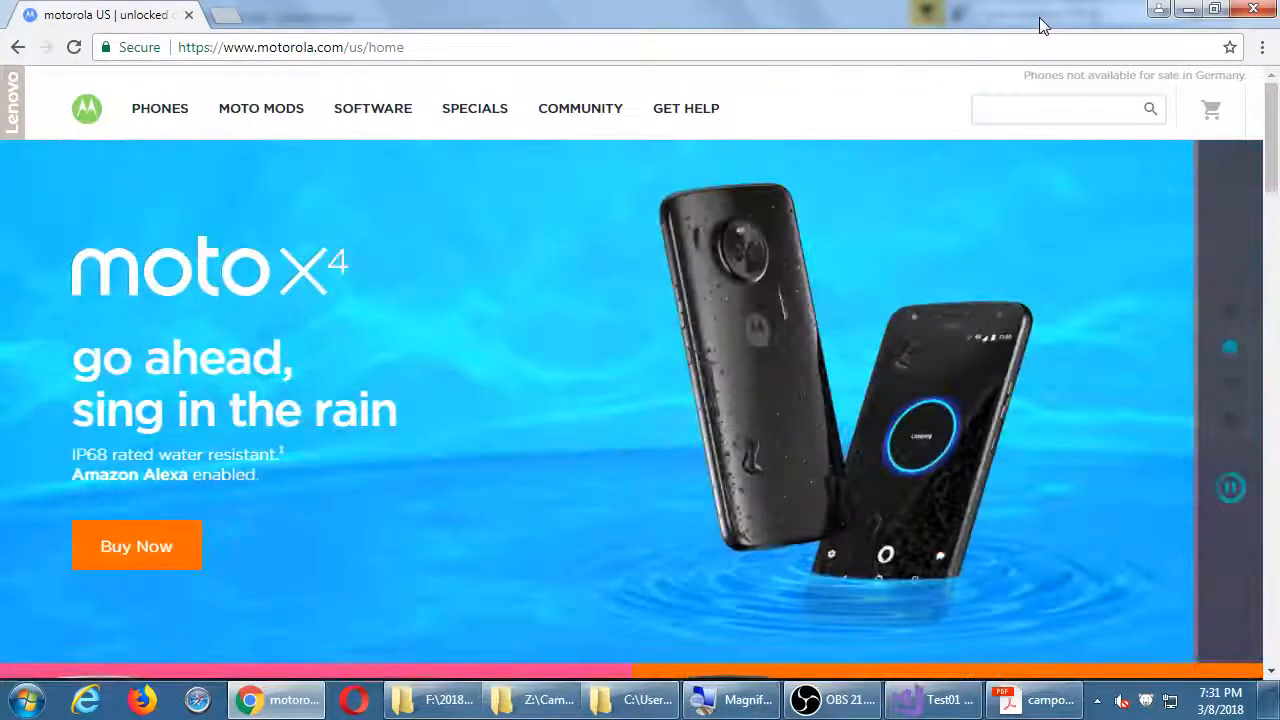
left_click(945, 699)
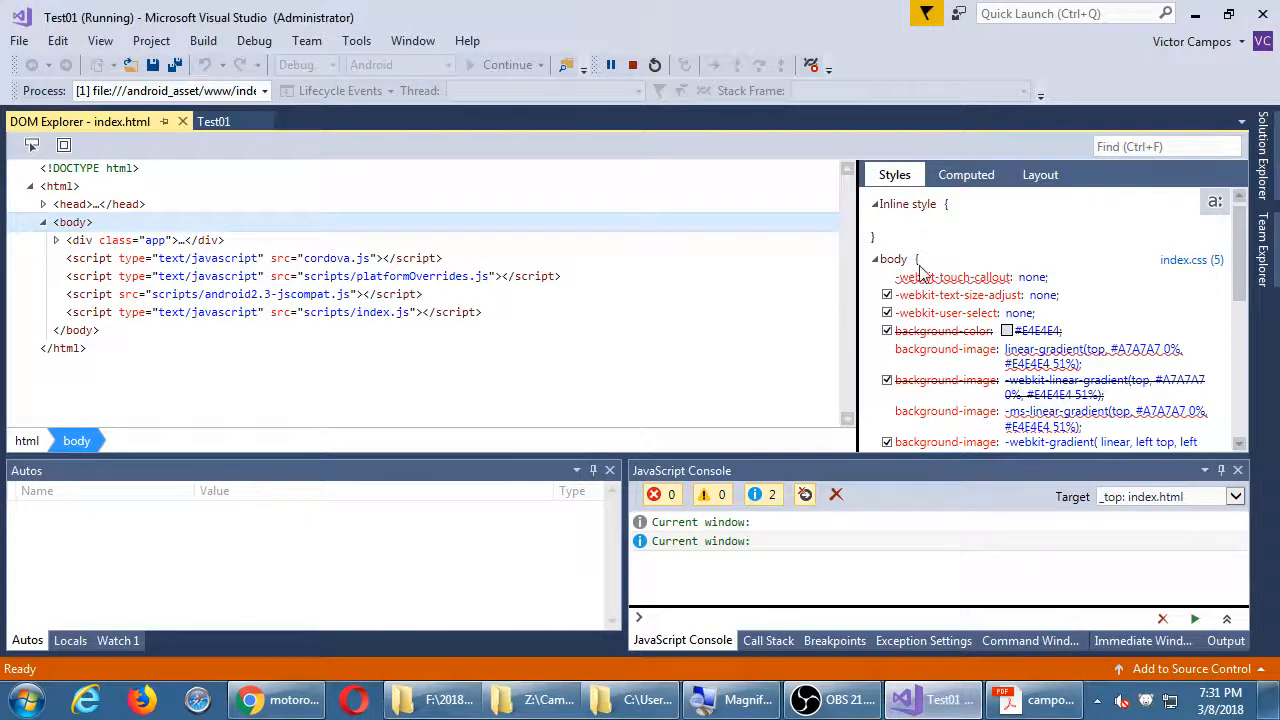
mouse_move(749, 8)
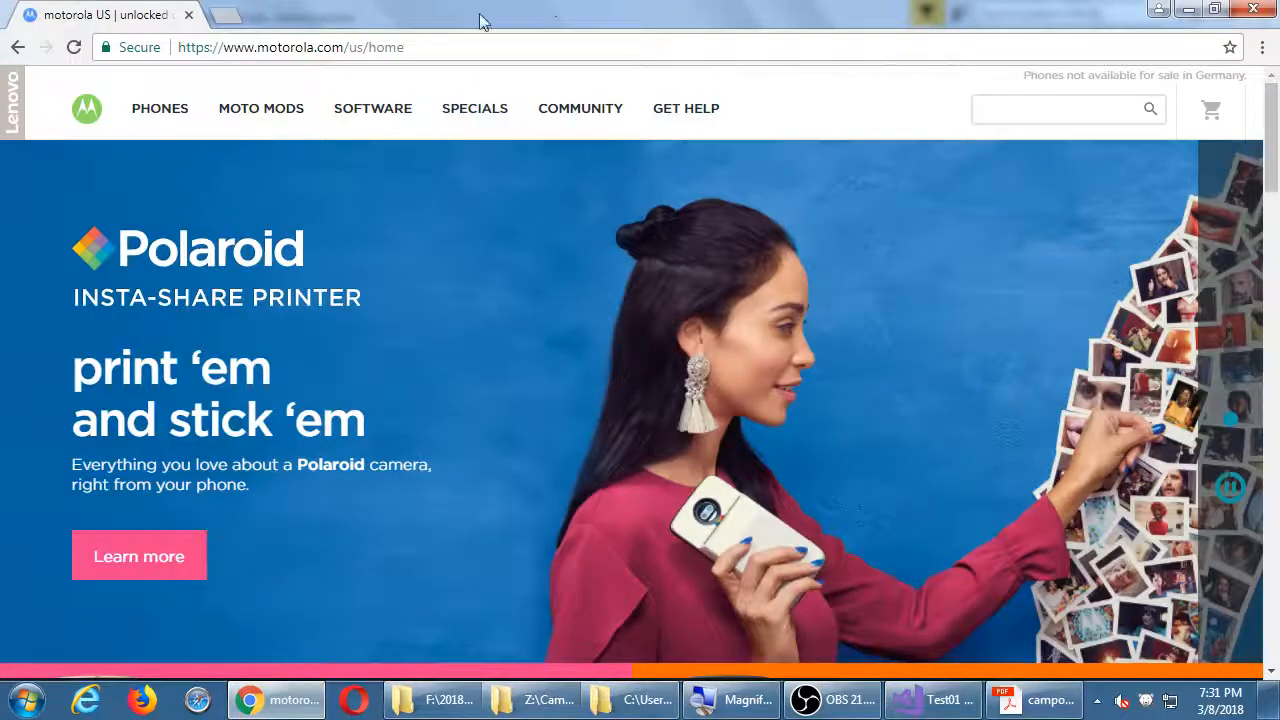
- In a new tab, open Remote devices, select XT1528, and inspect Test01
left_click(225, 14)
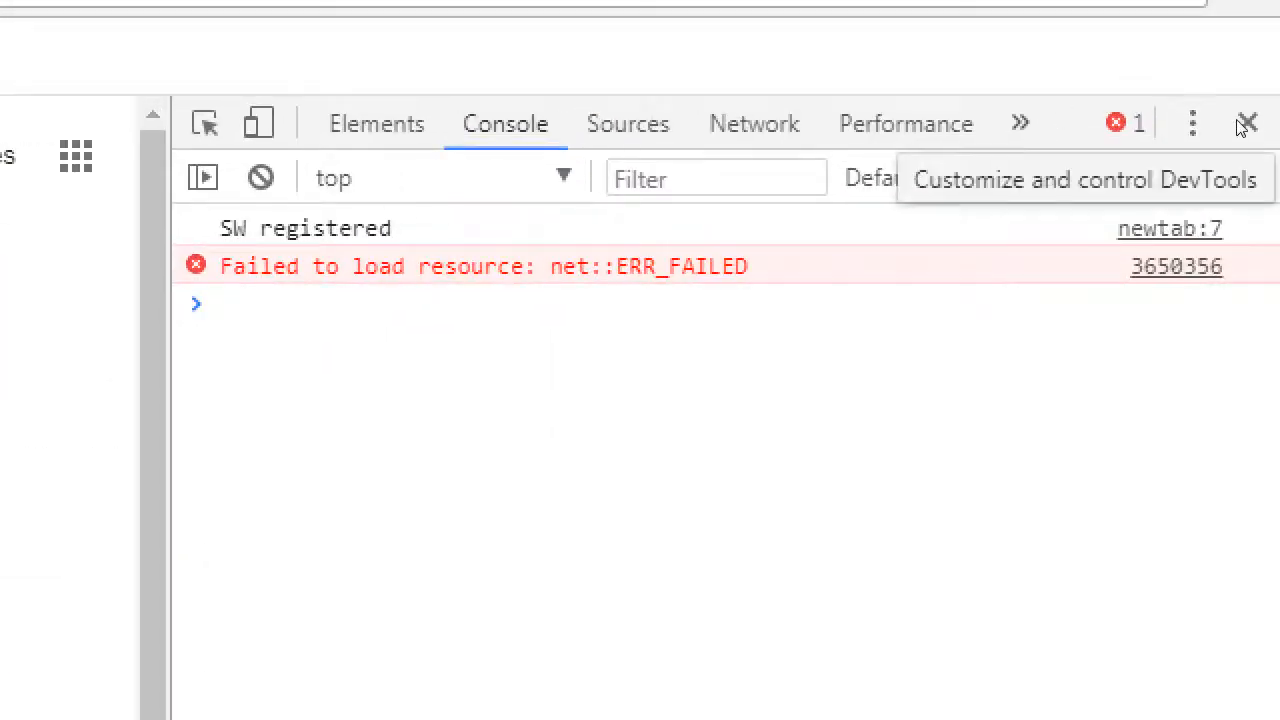
left_click(1192, 123)
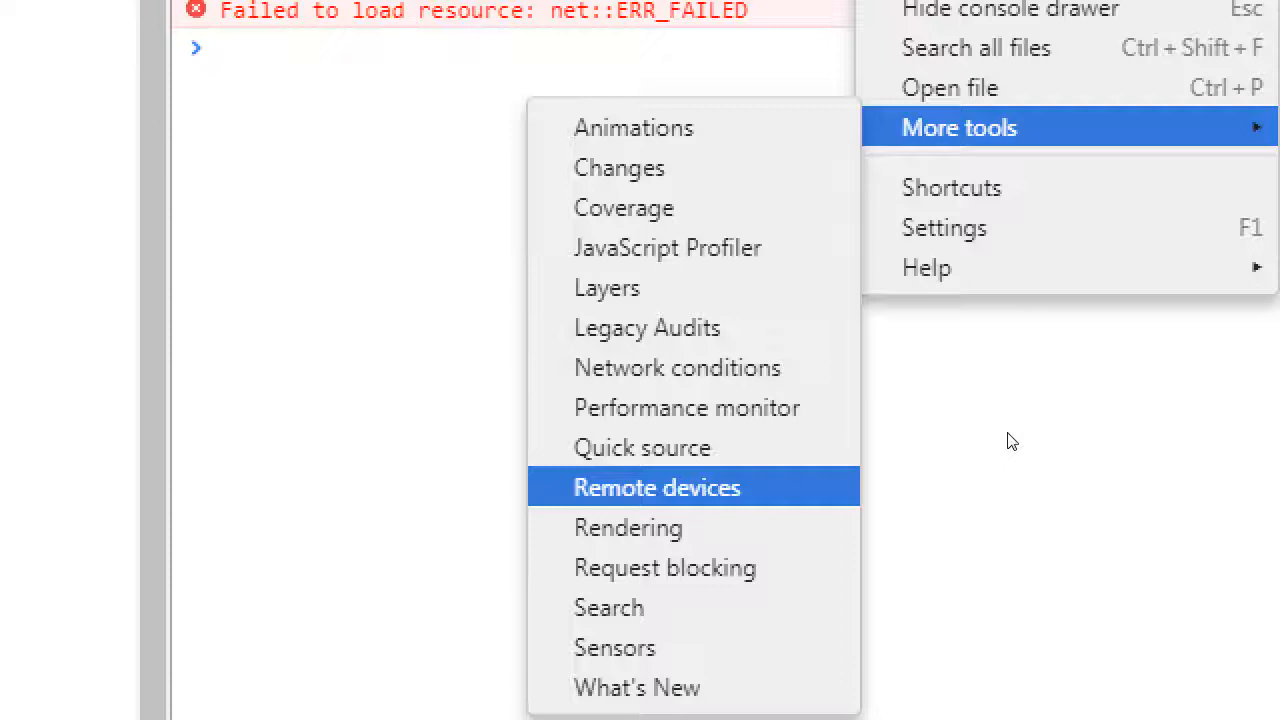
left_click(656, 487)
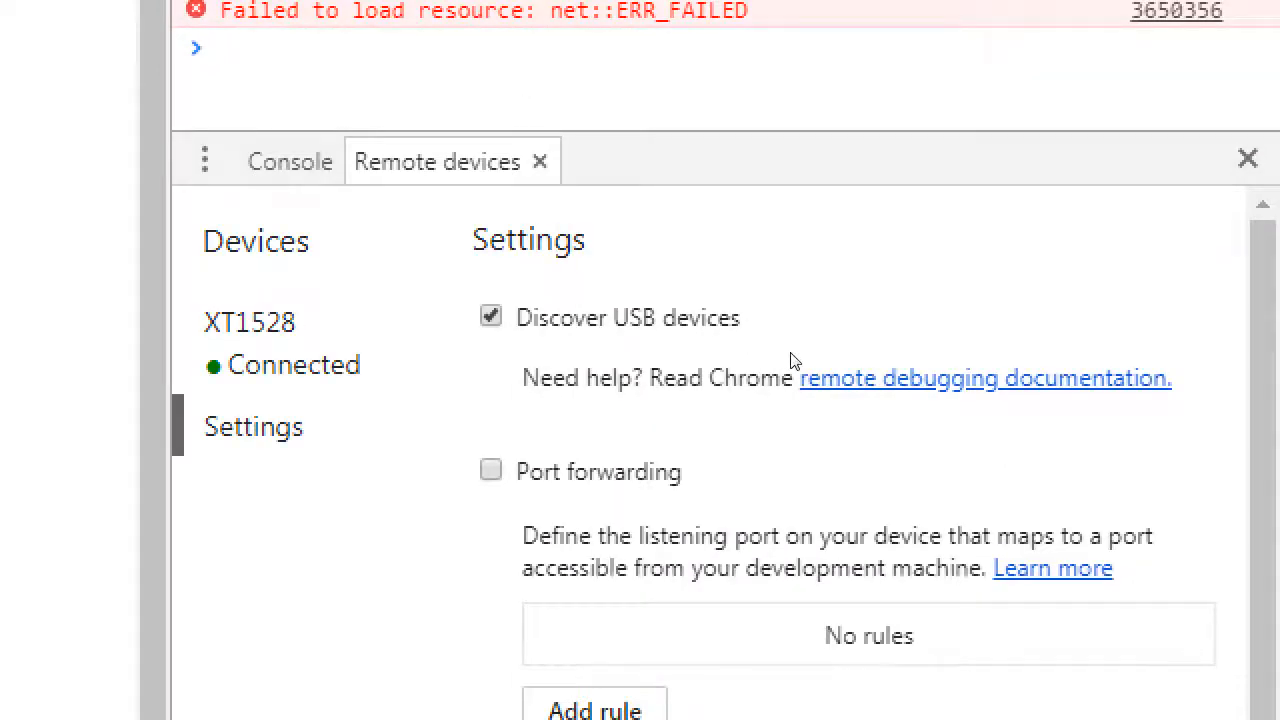
left_click(249, 321)
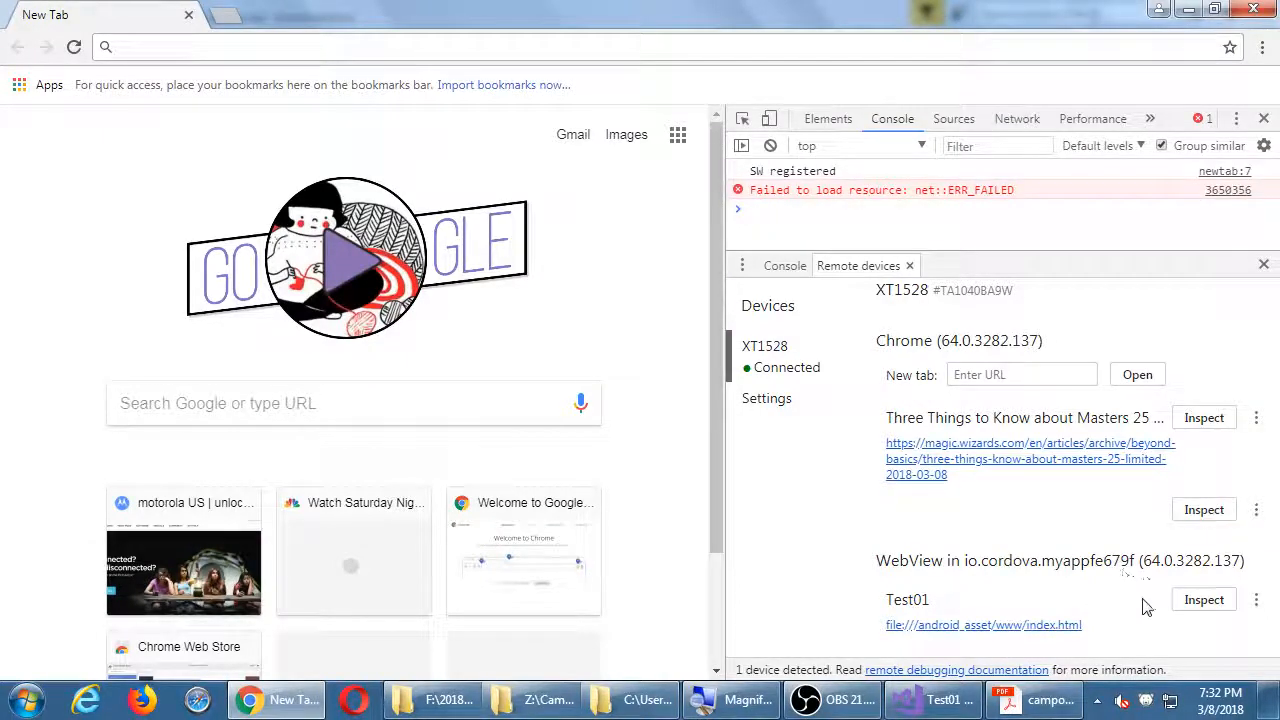
mouse_move(1127, 609)
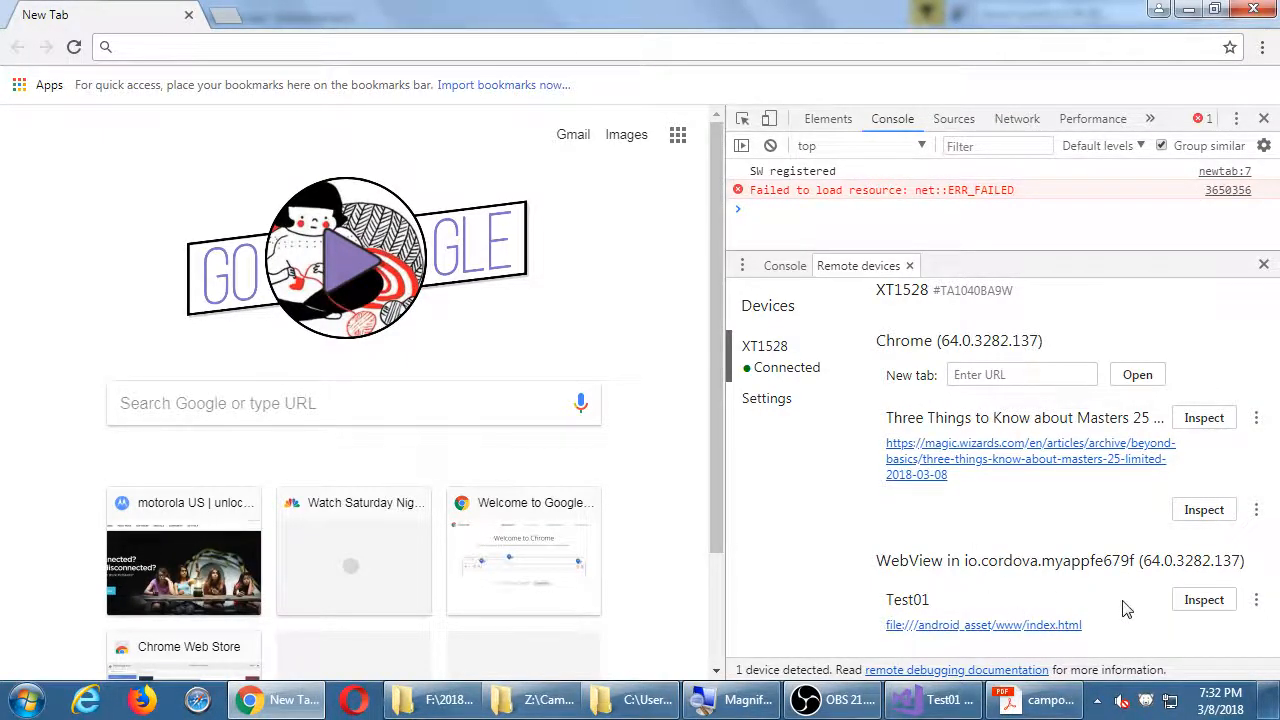
left_click(1204, 599)
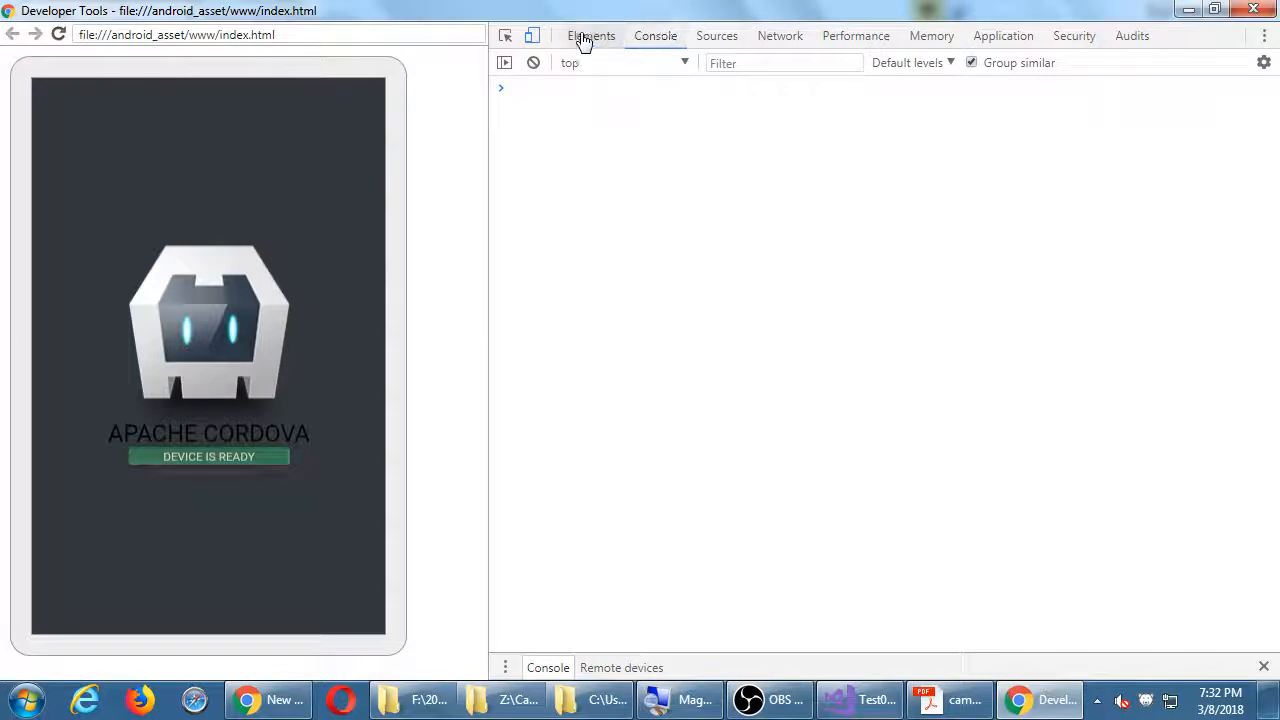
- In Elements, pick the app container div from the preview
left_click(591, 35)
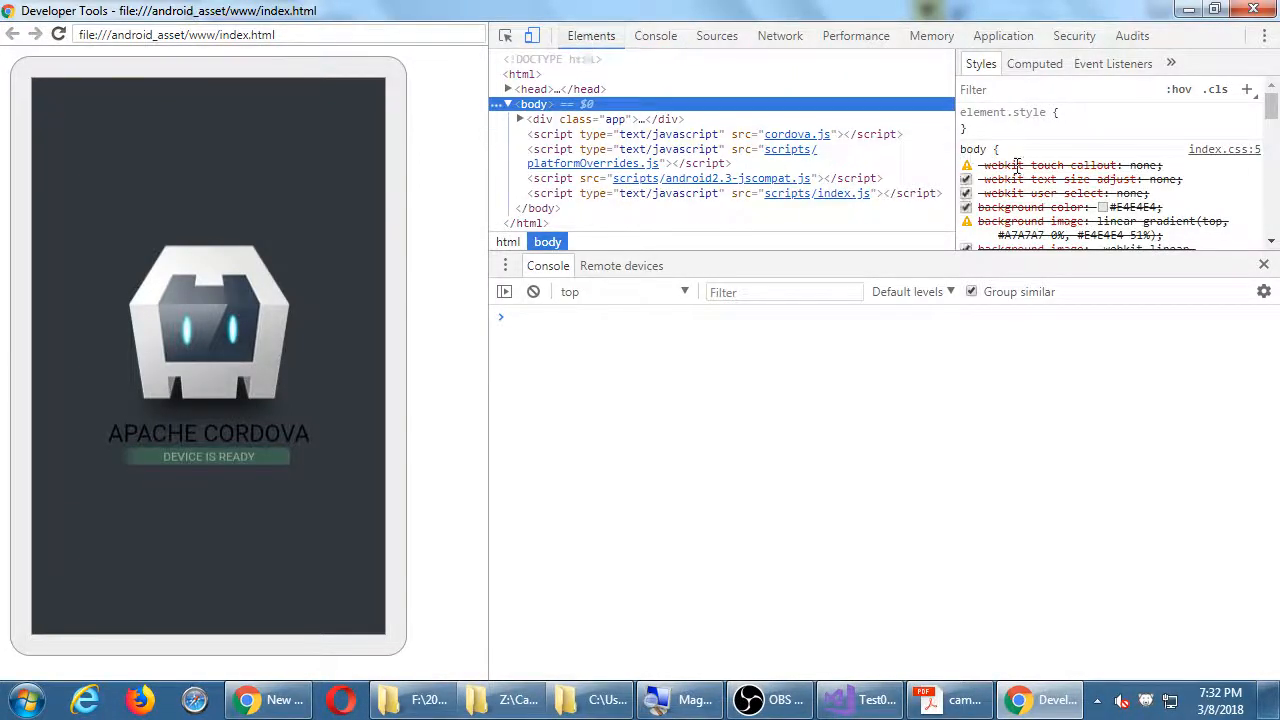
mouse_move(505, 36)
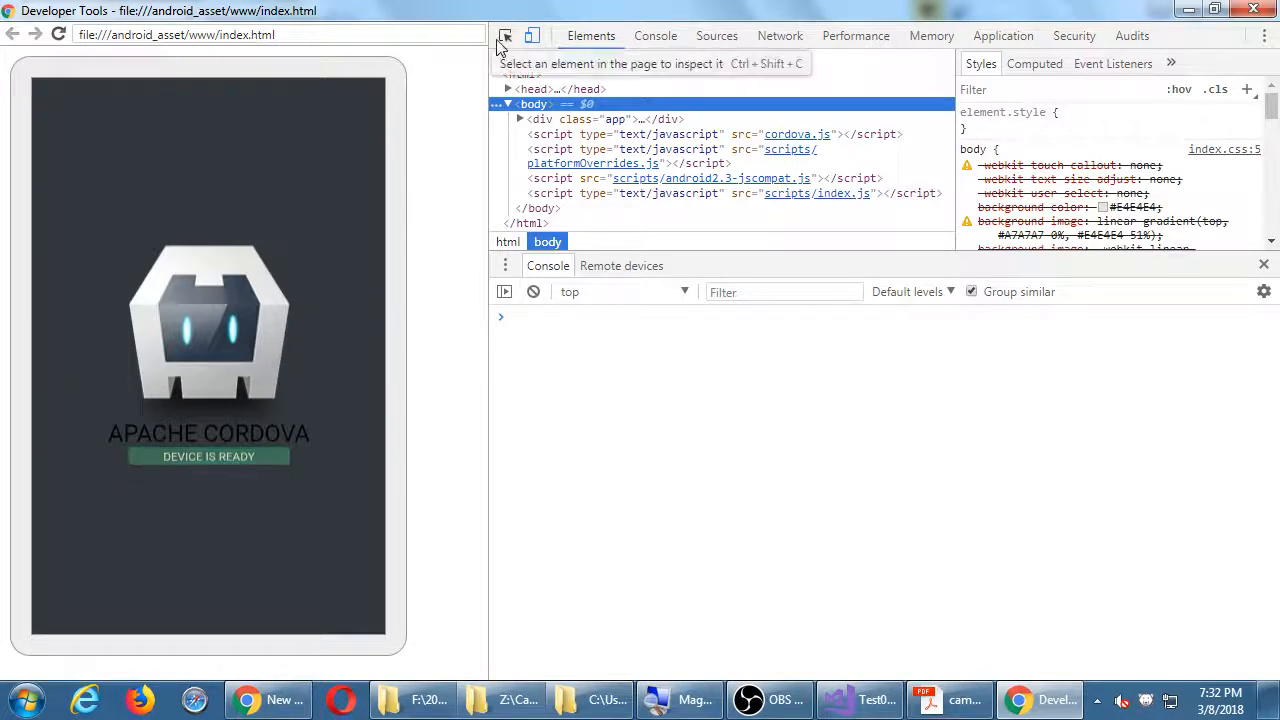
left_click(505, 35)
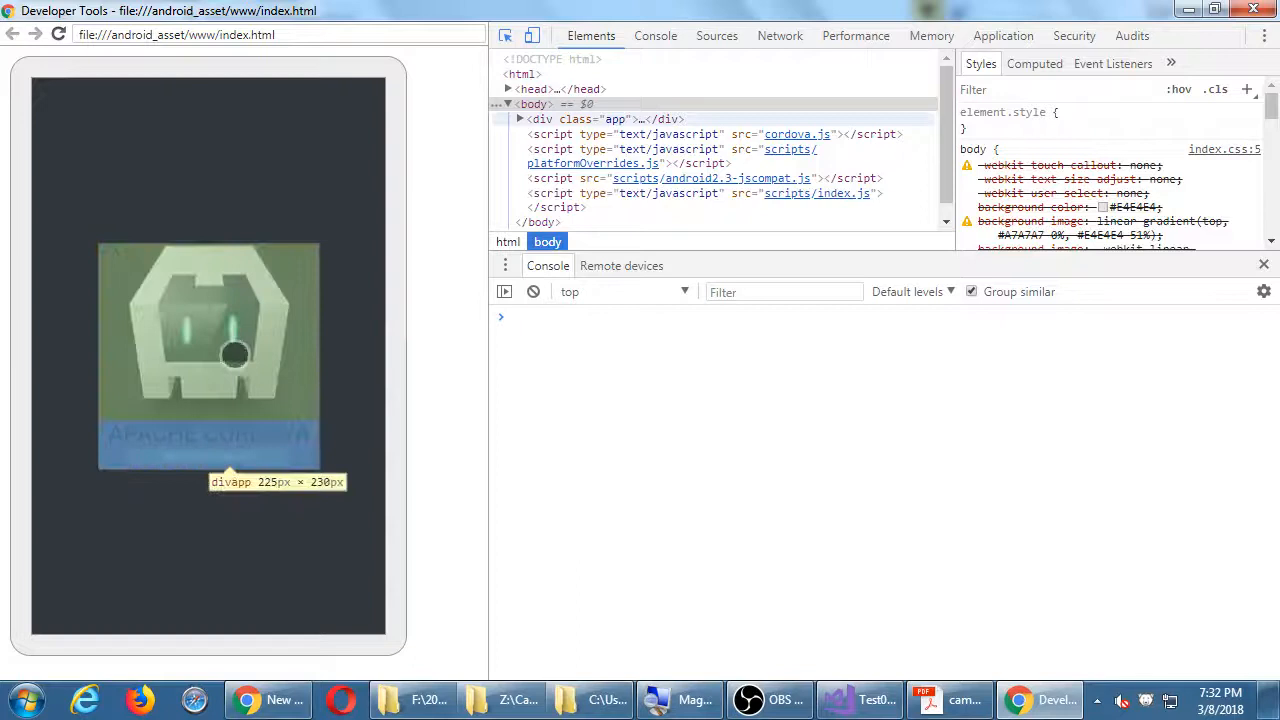
left_click(615, 119)
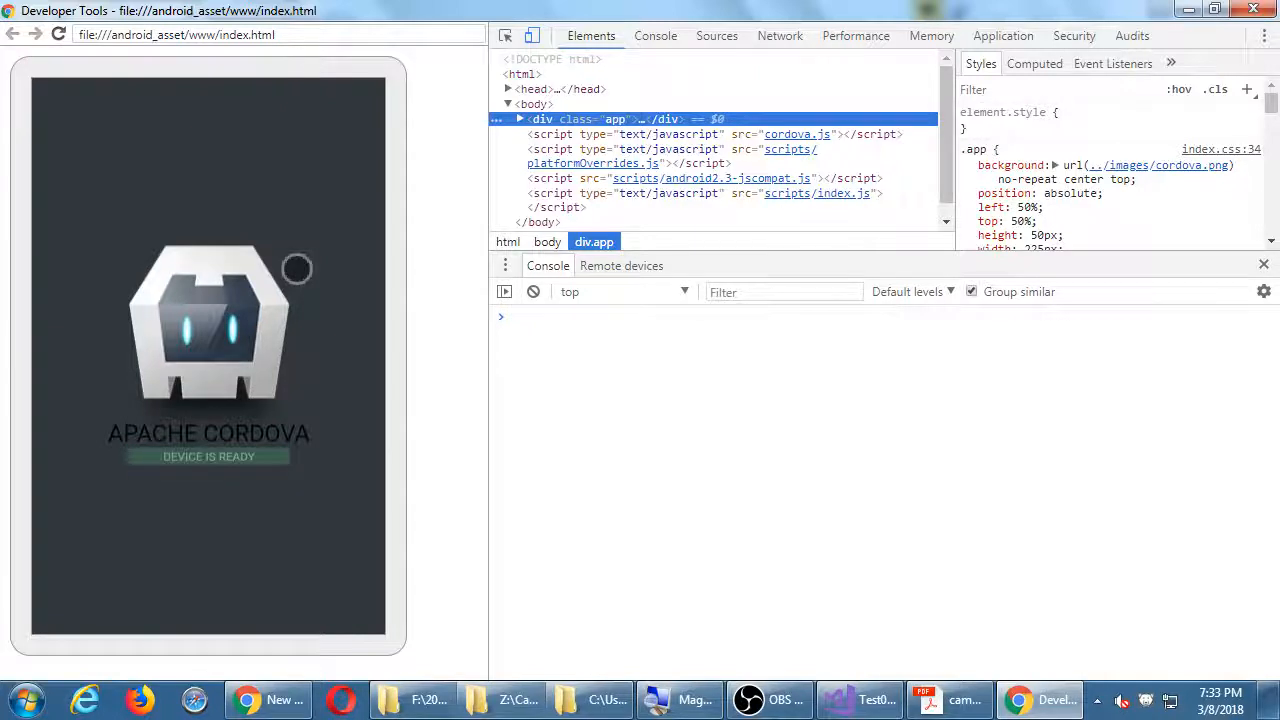
mouse_move(862, 138)
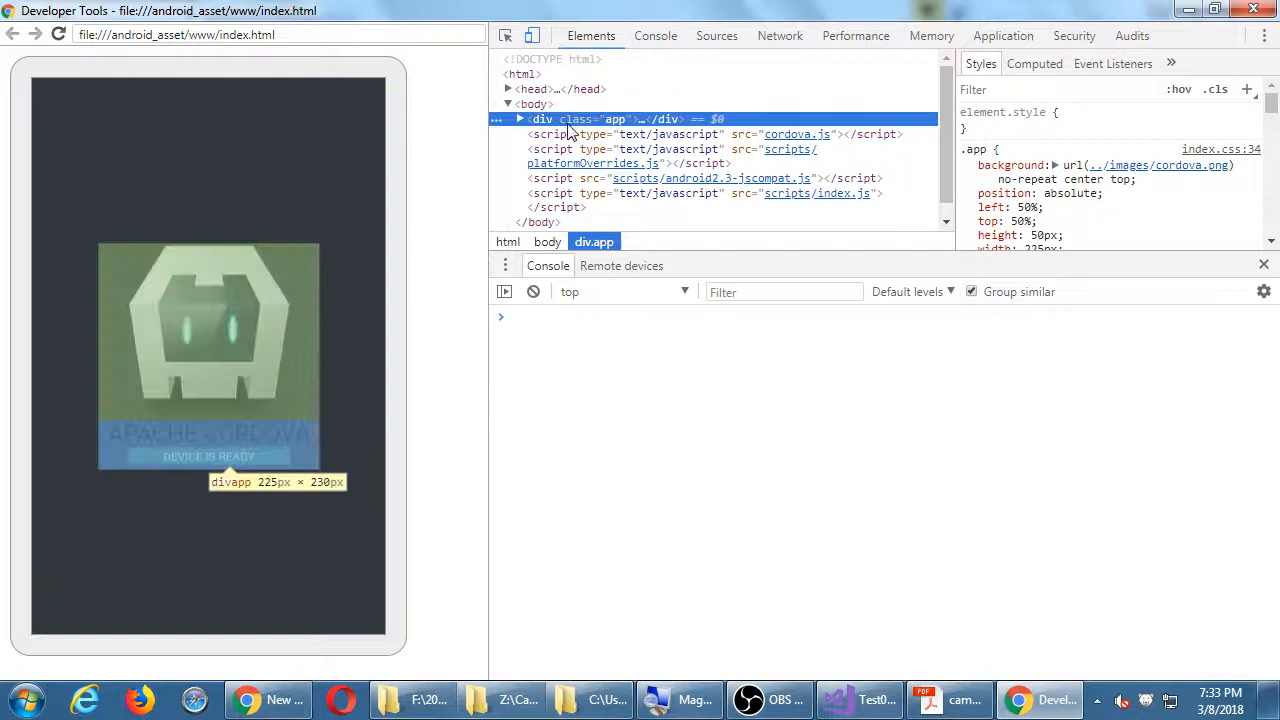
mouse_move(505, 35)
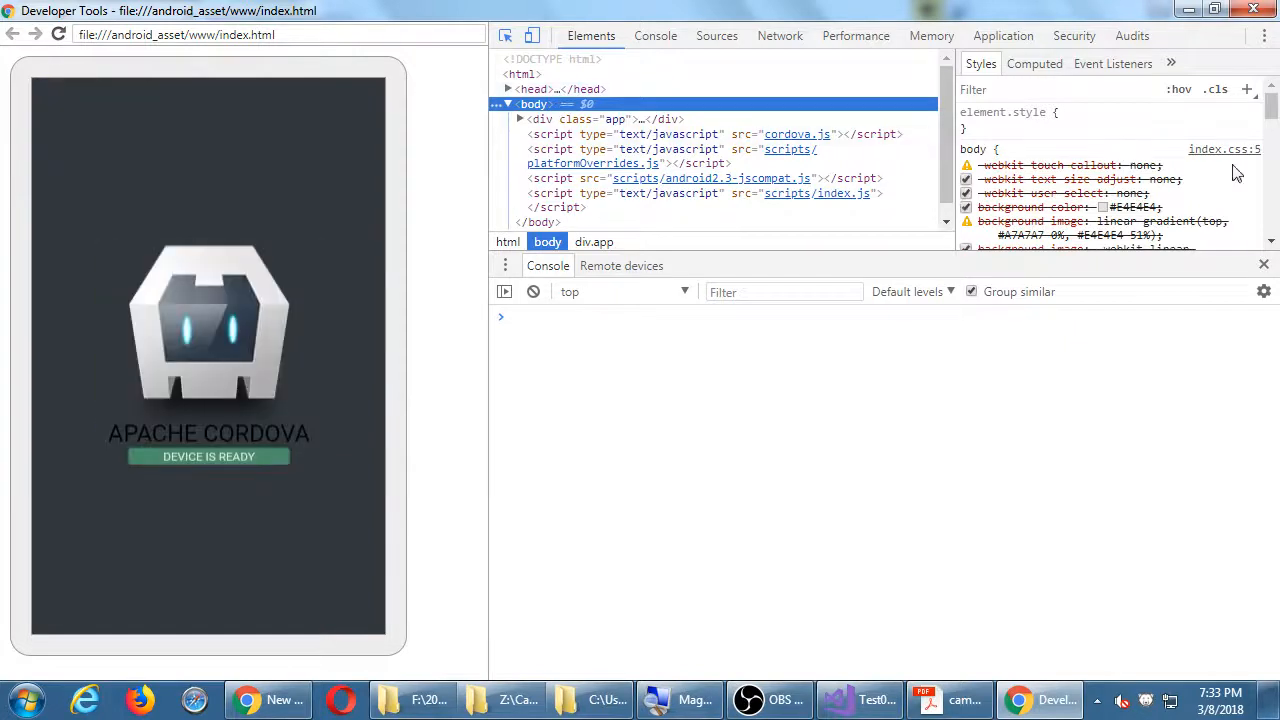
- Browse the body styles and close the remote DevTools window
scroll("down", 3)
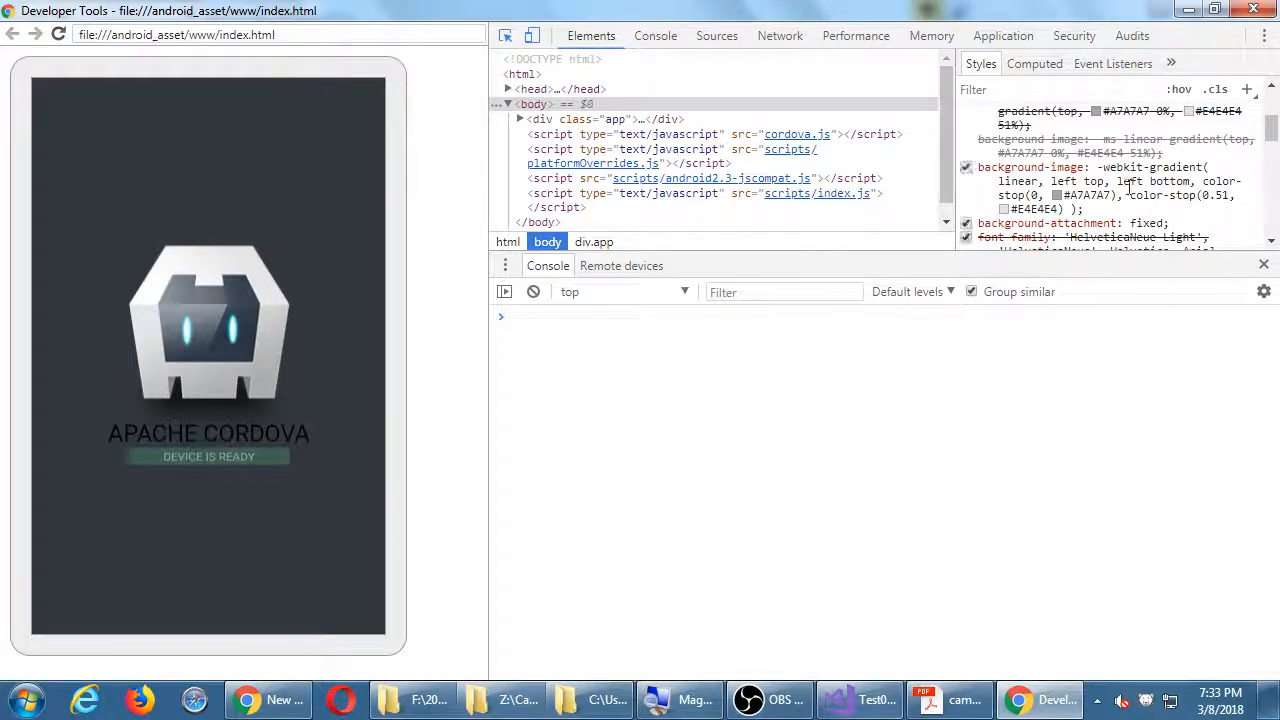
left_click(966, 167)
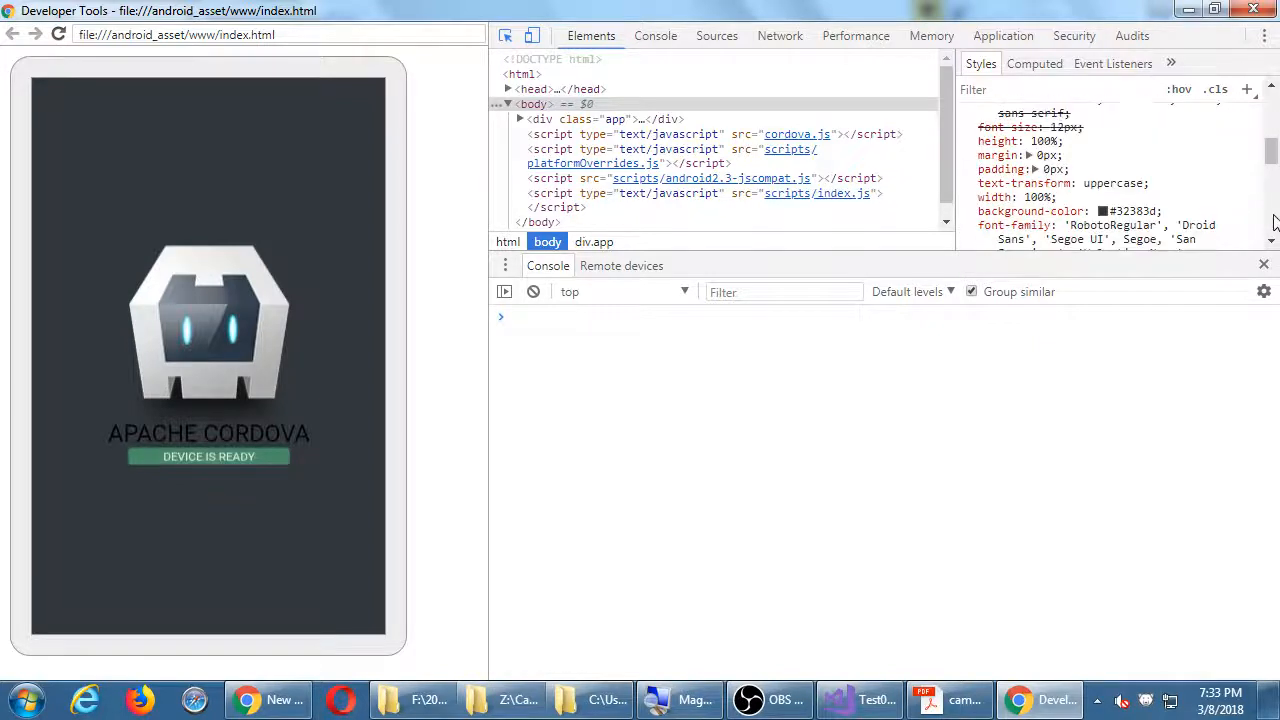
left_click(1104, 211)
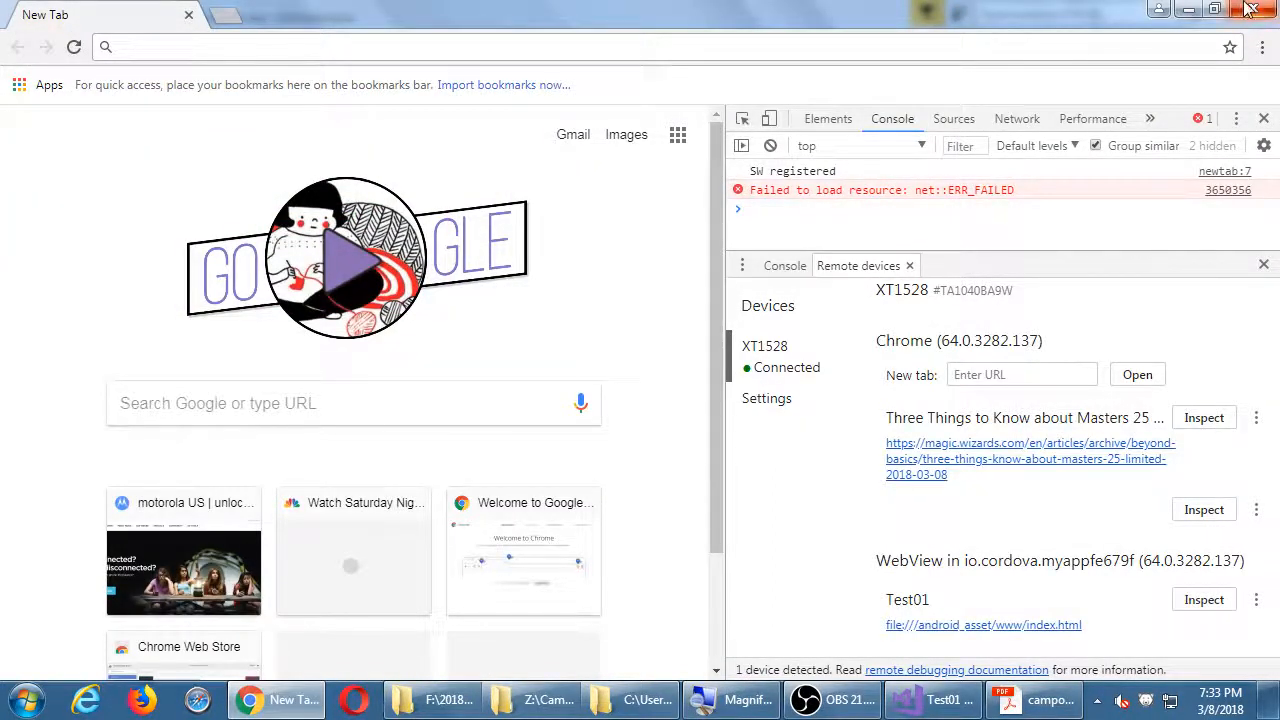
- Close Chrome to return to Test01's DOM Explorer in Visual Studio
left_click(920, 699)
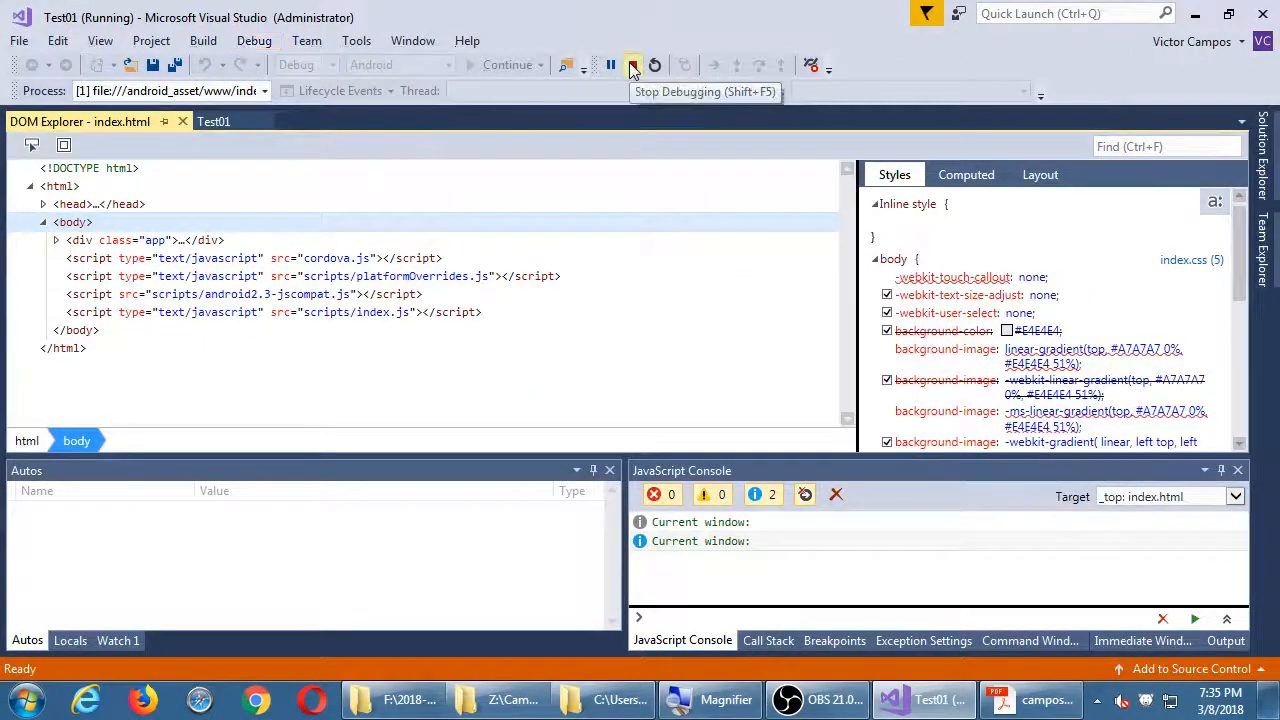
- Stop debugging Test01 and switch to the Android deployment PDF guide
left_click(632, 65)
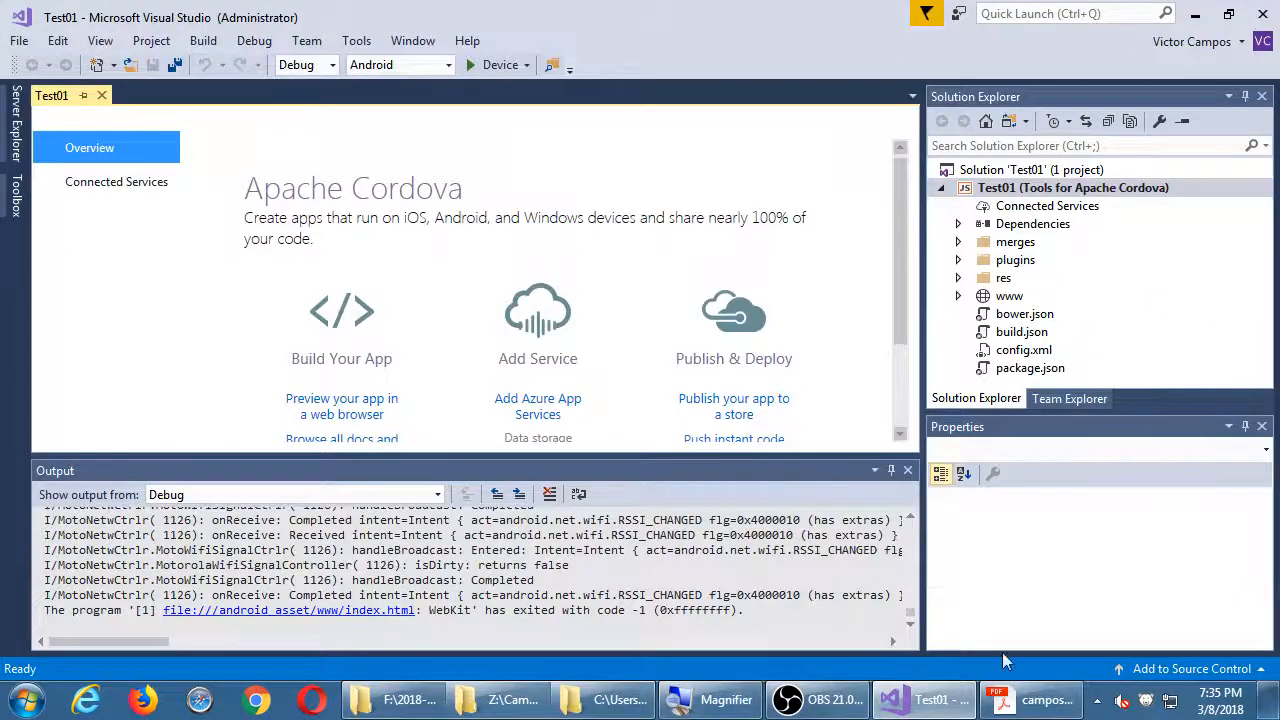
left_click(1046, 699)
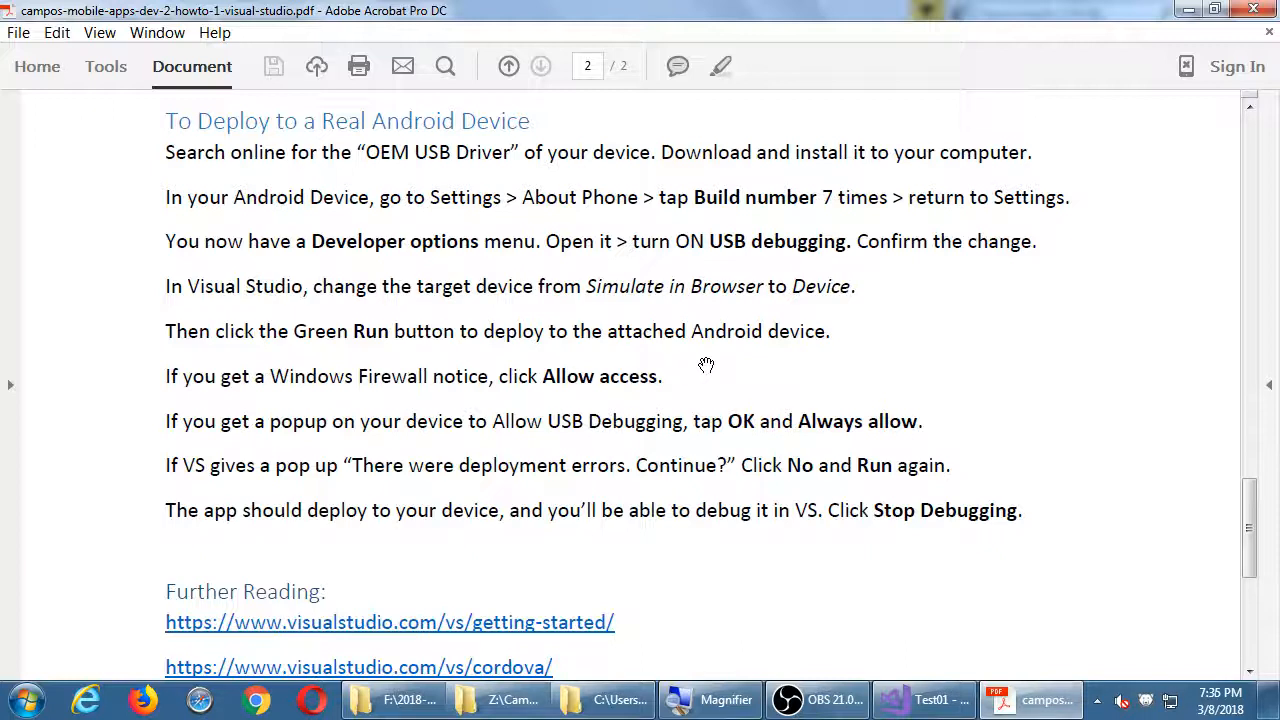
mouse_move(833, 262)
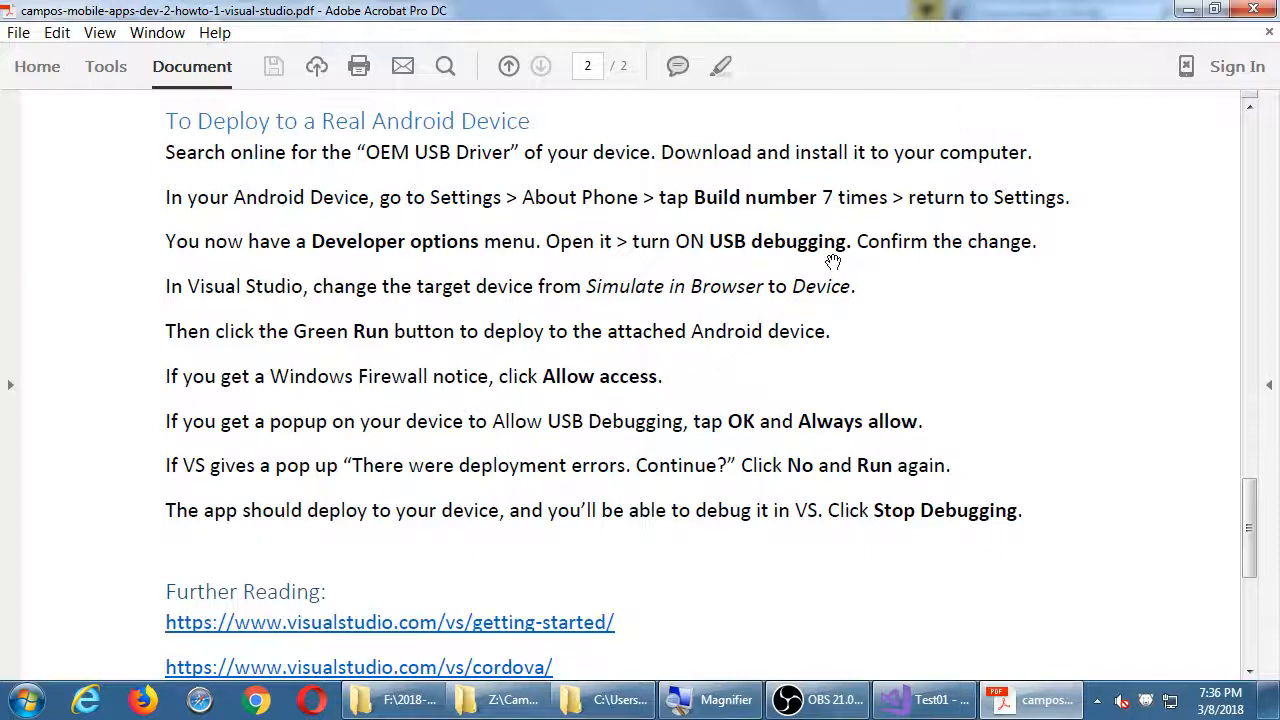
left_click(921, 699)
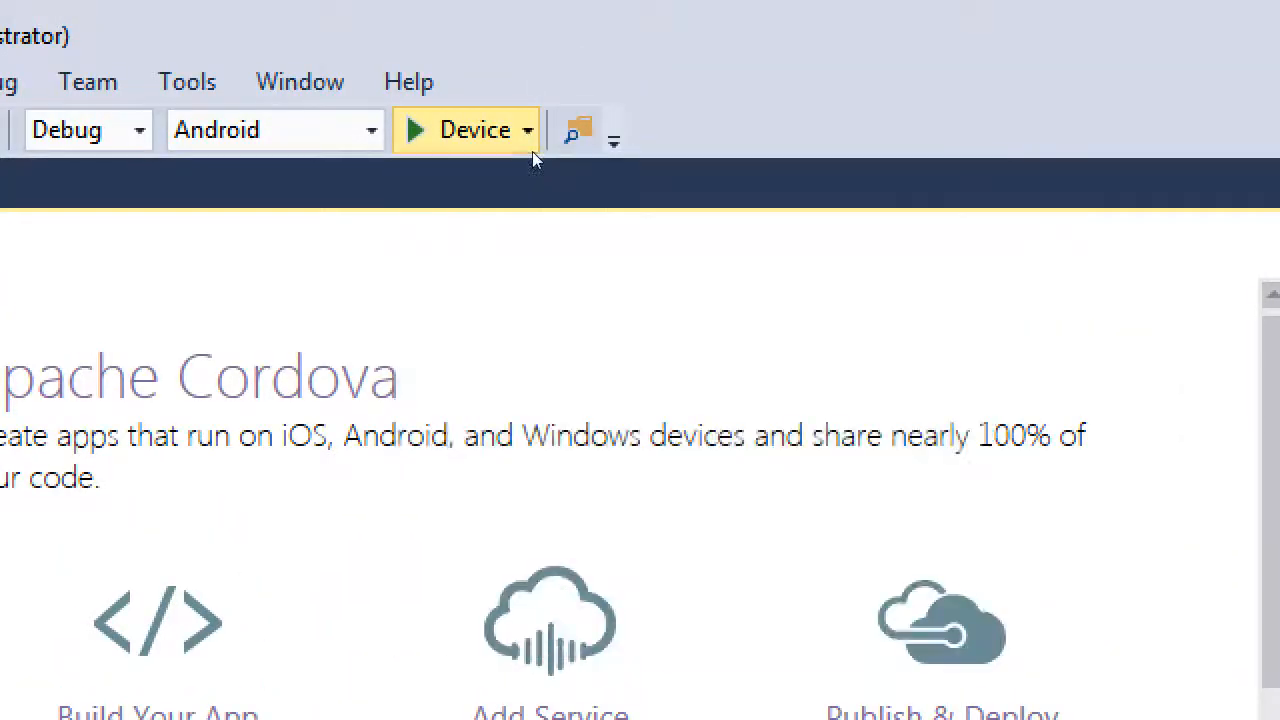
left_click(527, 129)
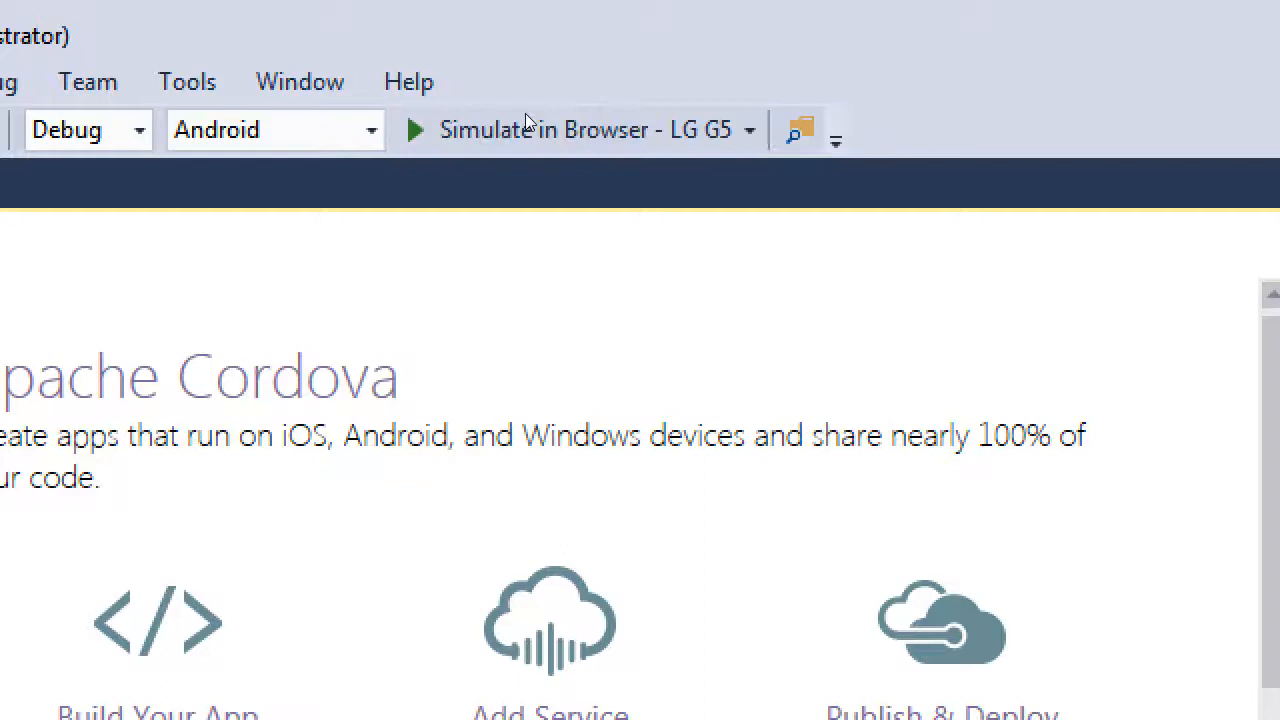
left_click(748, 129)
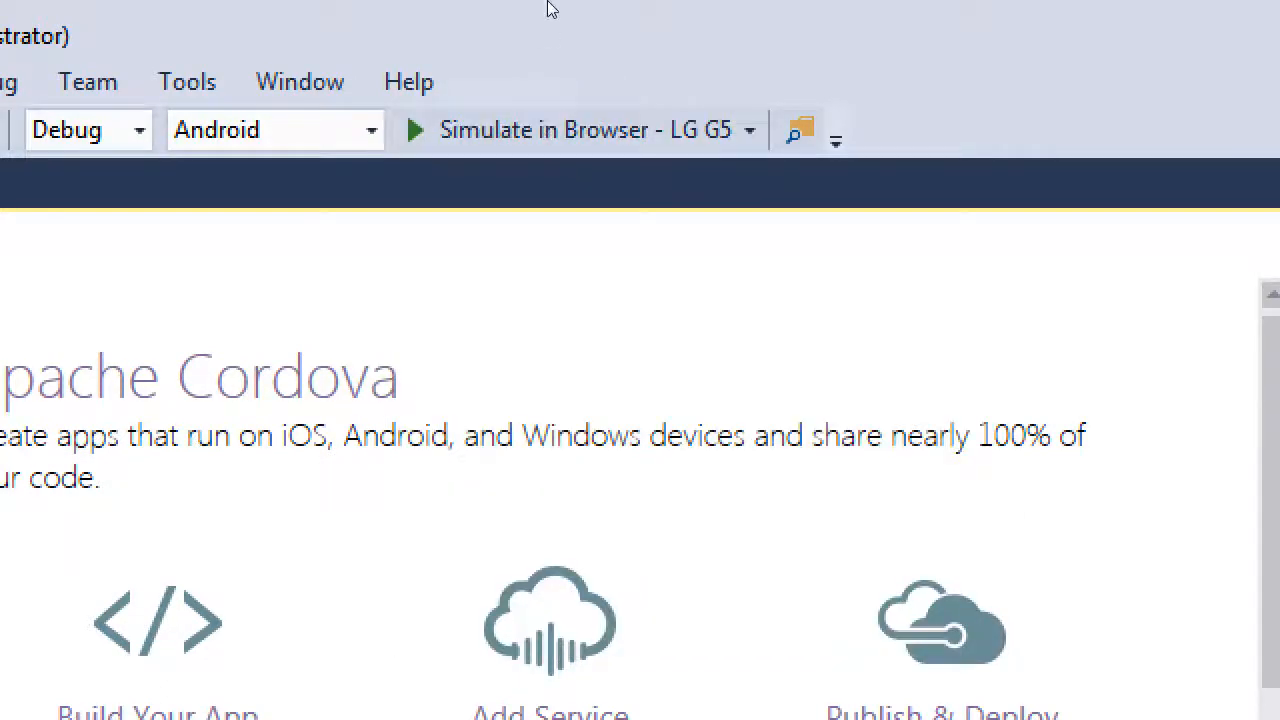
left_click(748, 130)
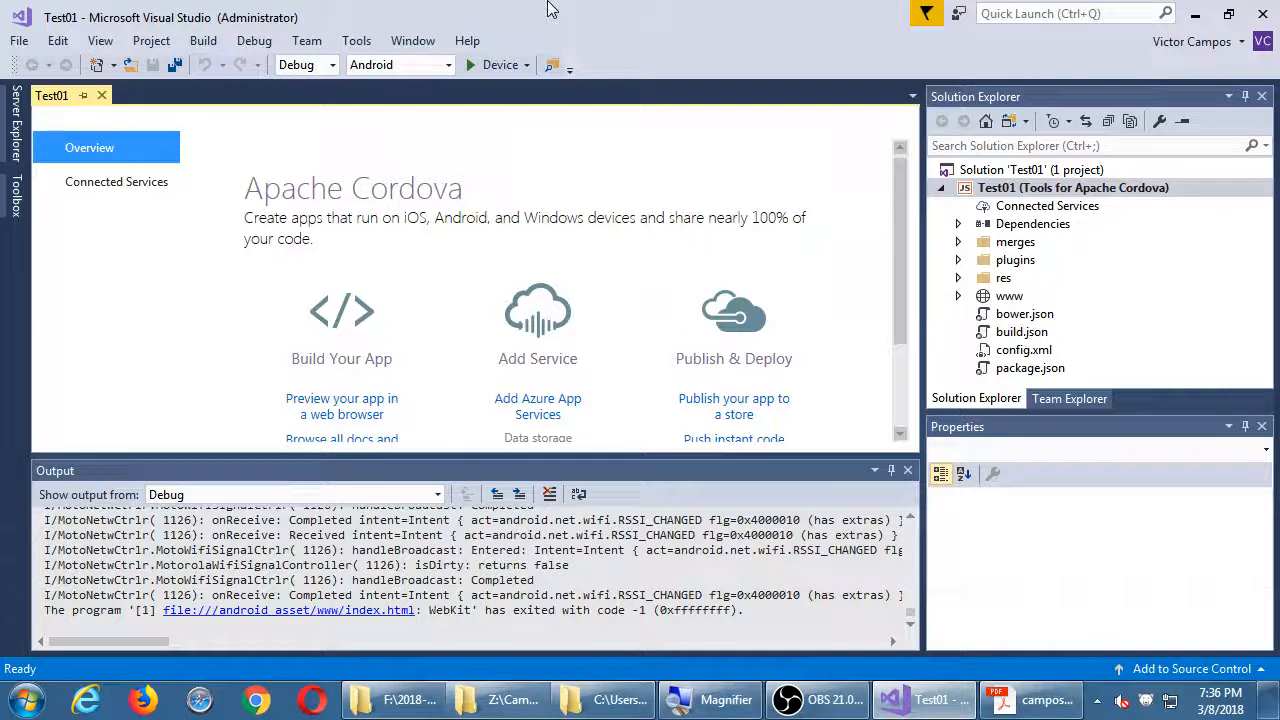
mouse_move(703, 47)
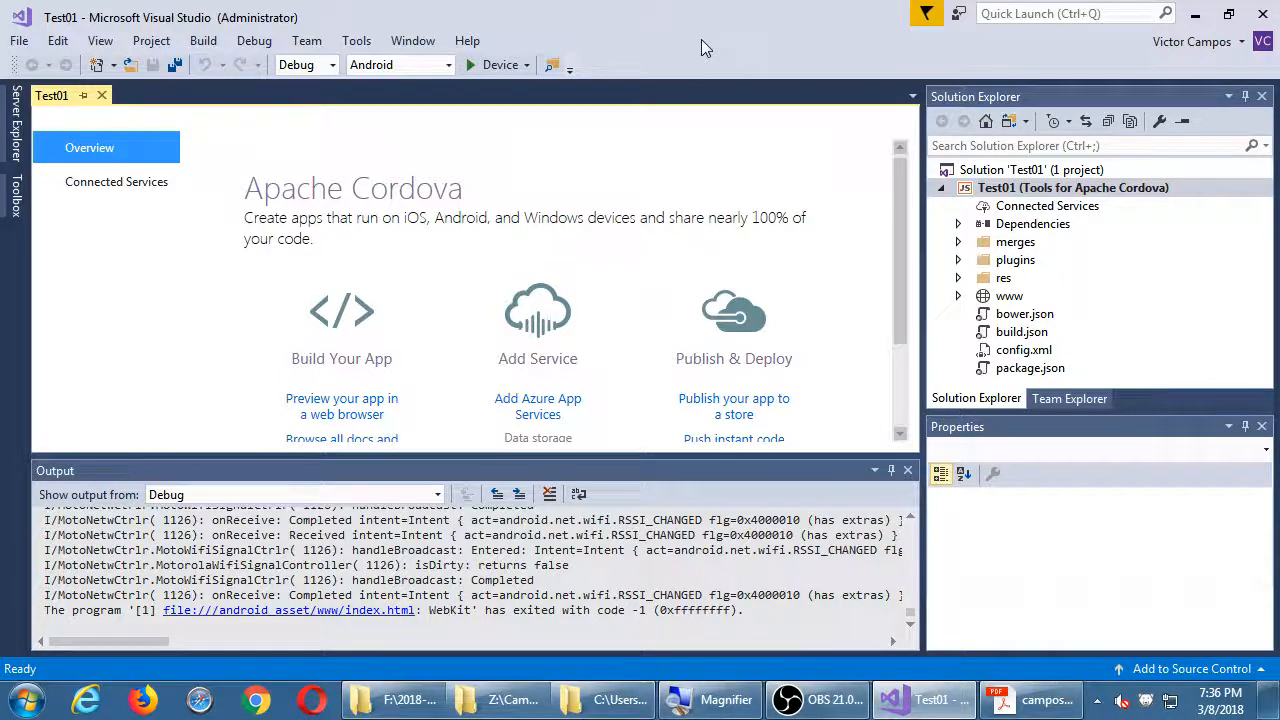
mouse_move(540, 68)
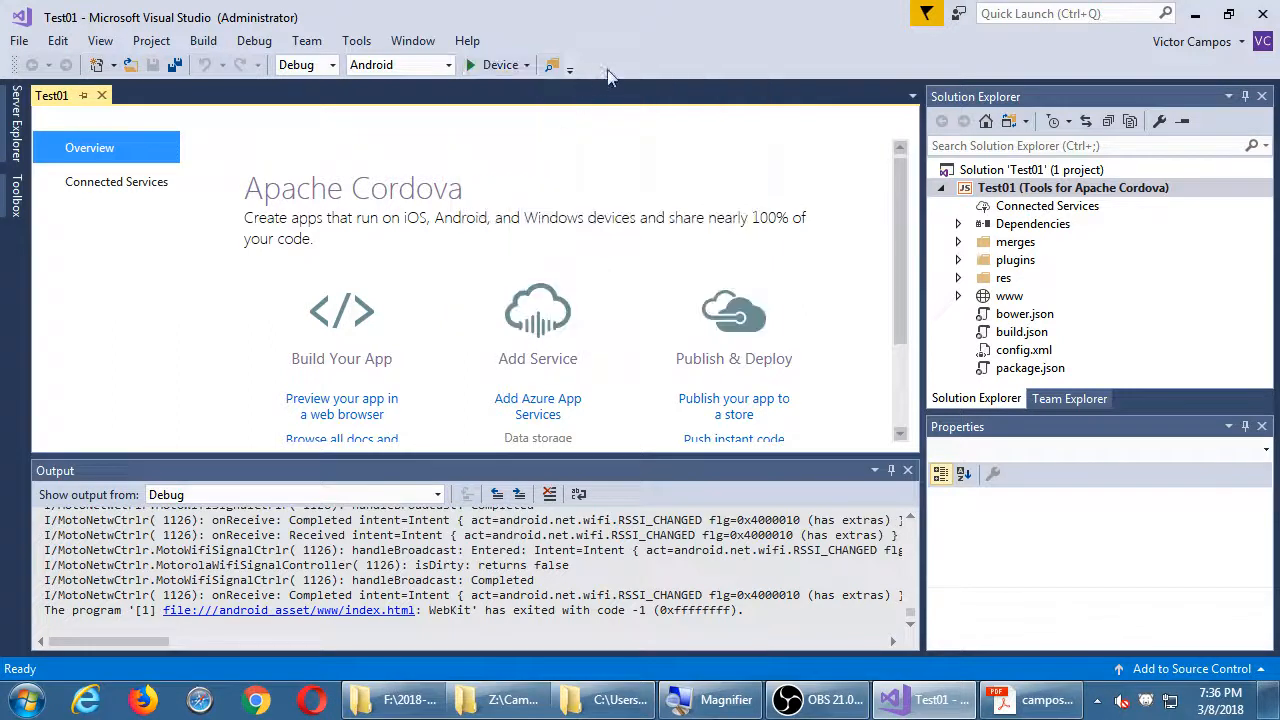
- Pick Simulate in Browser - LG G5 from the run target list
left_click(534, 64)
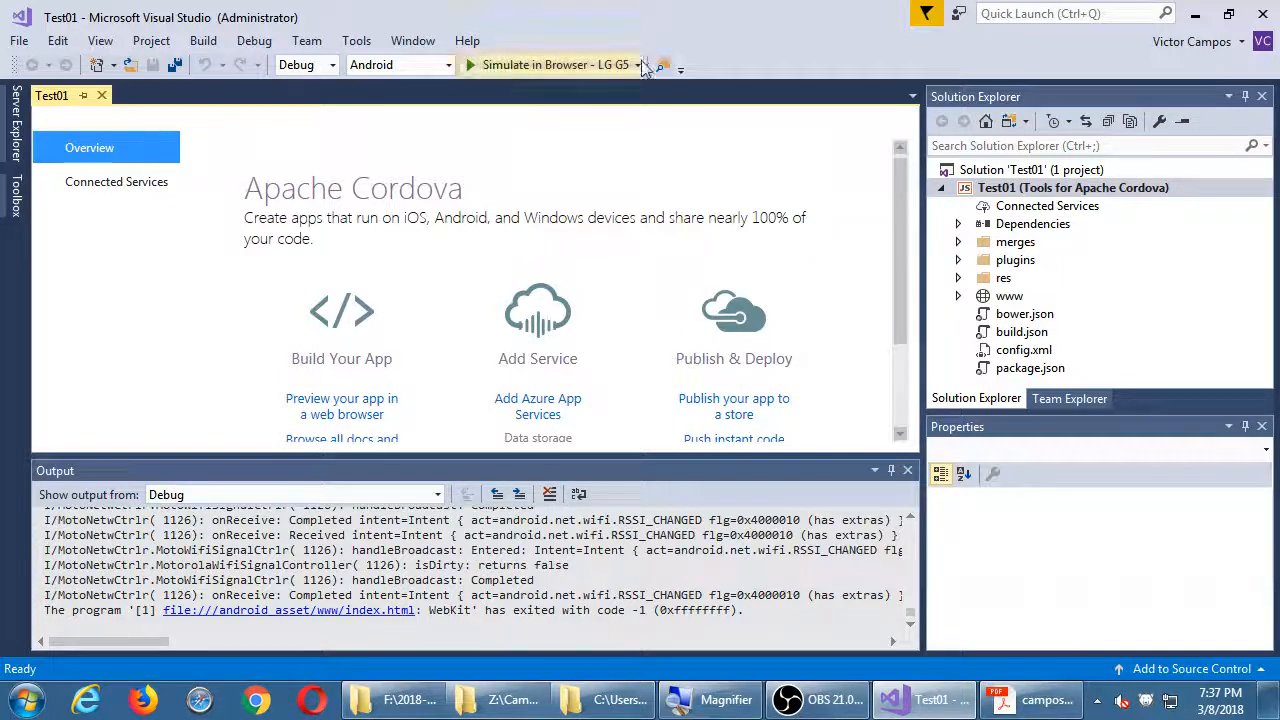
left_click(638, 64)
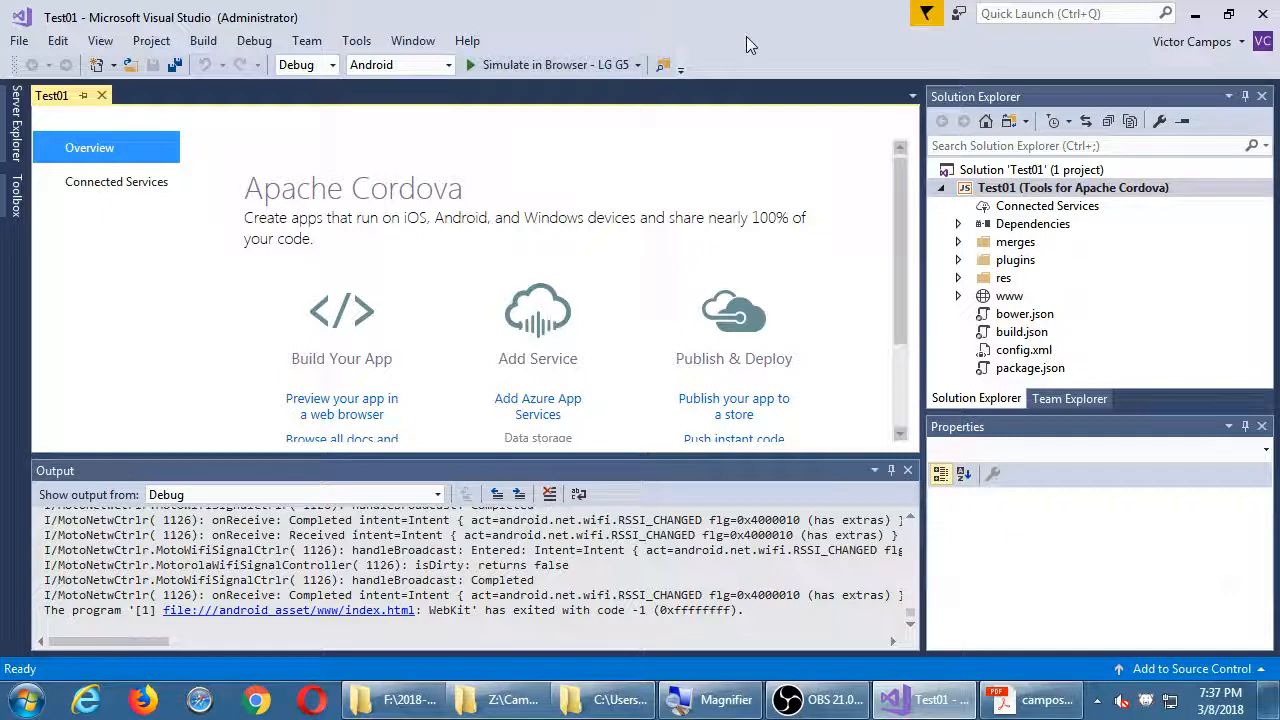
mouse_move(620, 20)
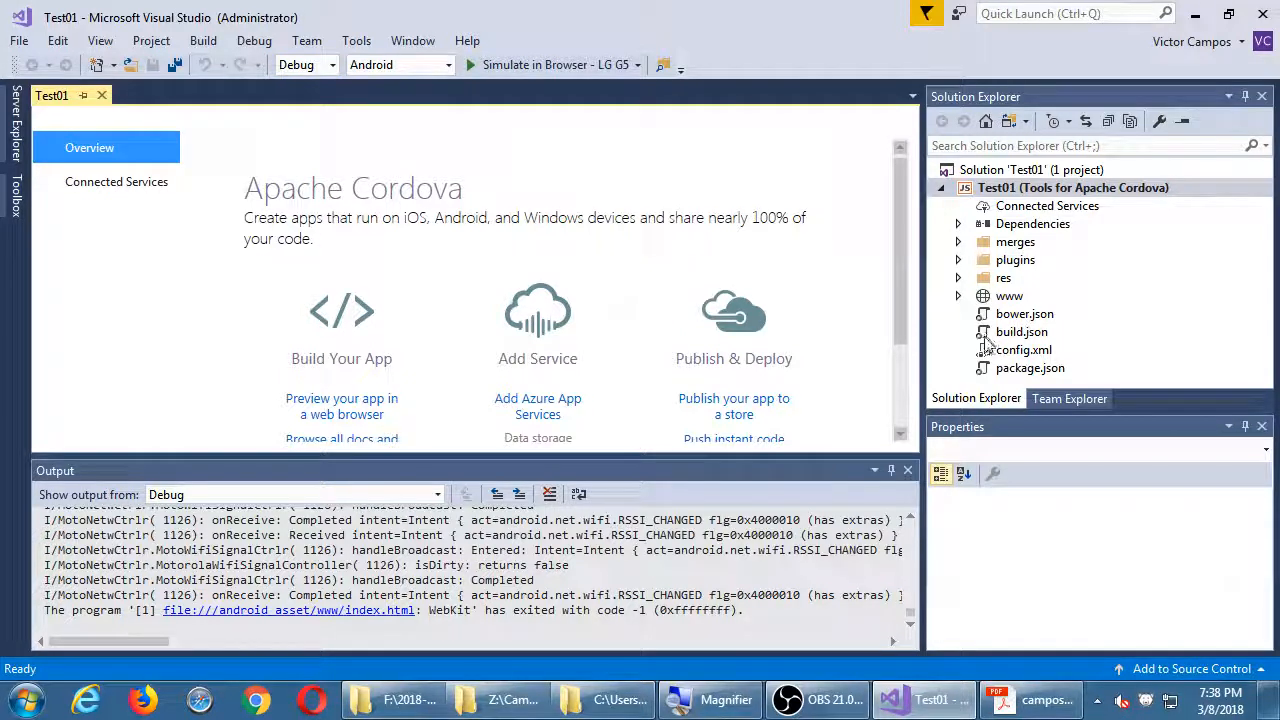
- Open Test01's config.xml from Solution Explorer to show the Cordova Toolset page
double_click(1023, 349)
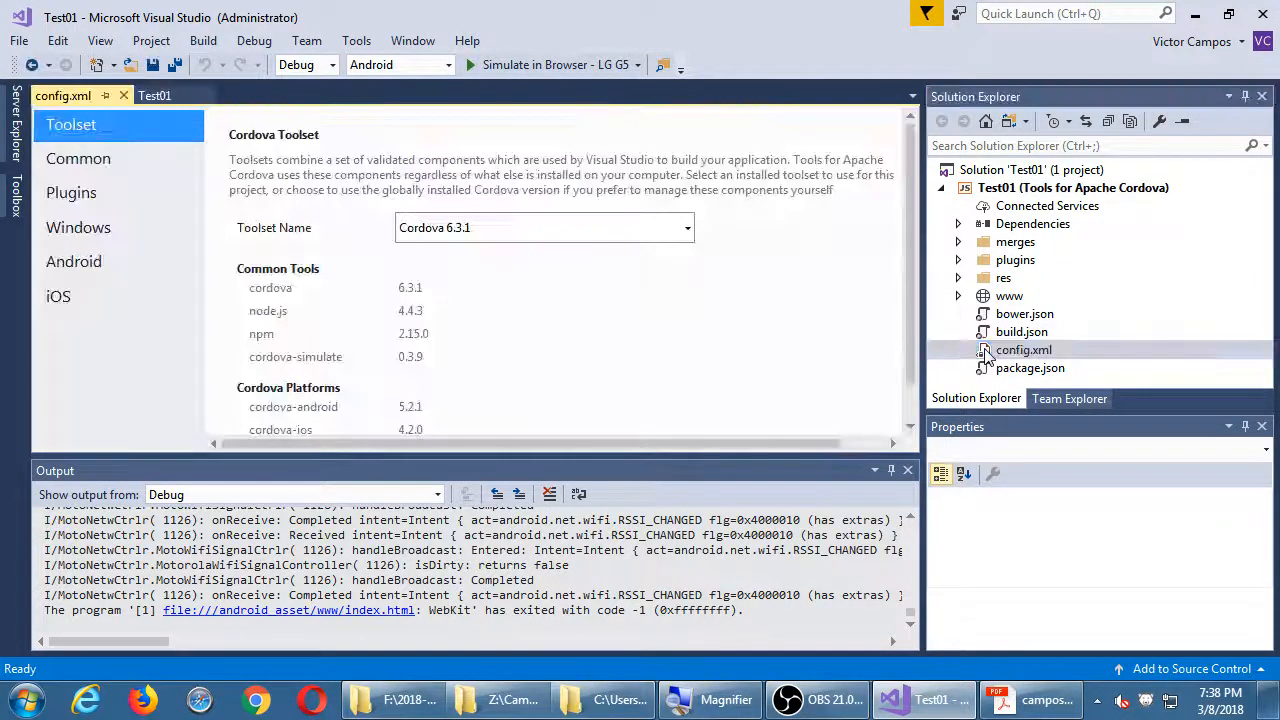
mouse_move(71, 192)
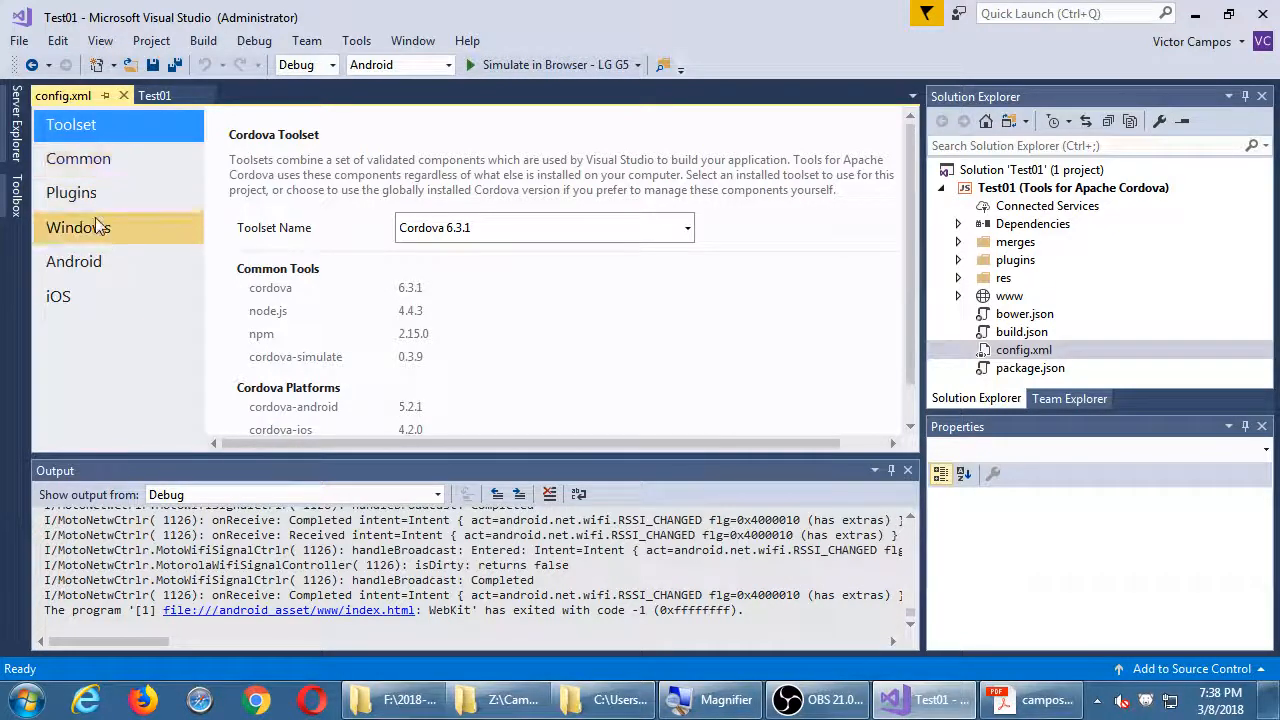
- Switch config.xml to the Common page, showing package name io.cordova.myappfe679f
left_click(78, 158)
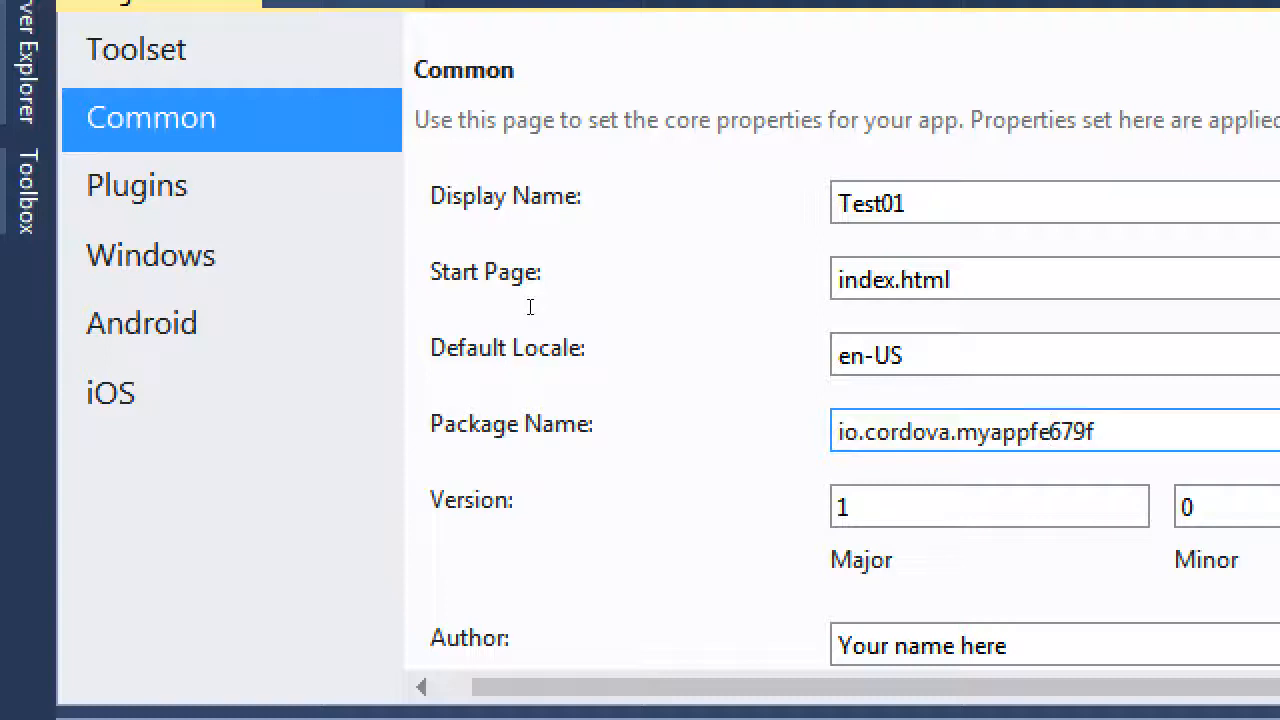
left_click(1050, 431)
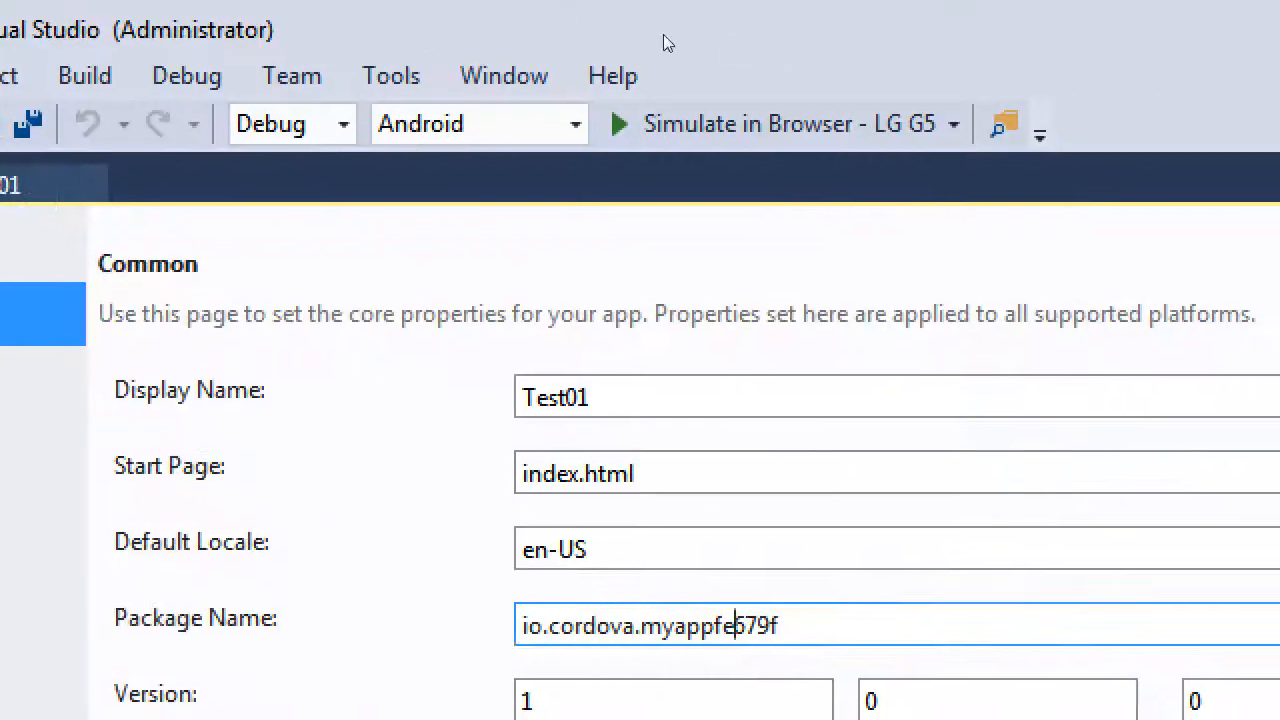
mouse_move(540, 27)
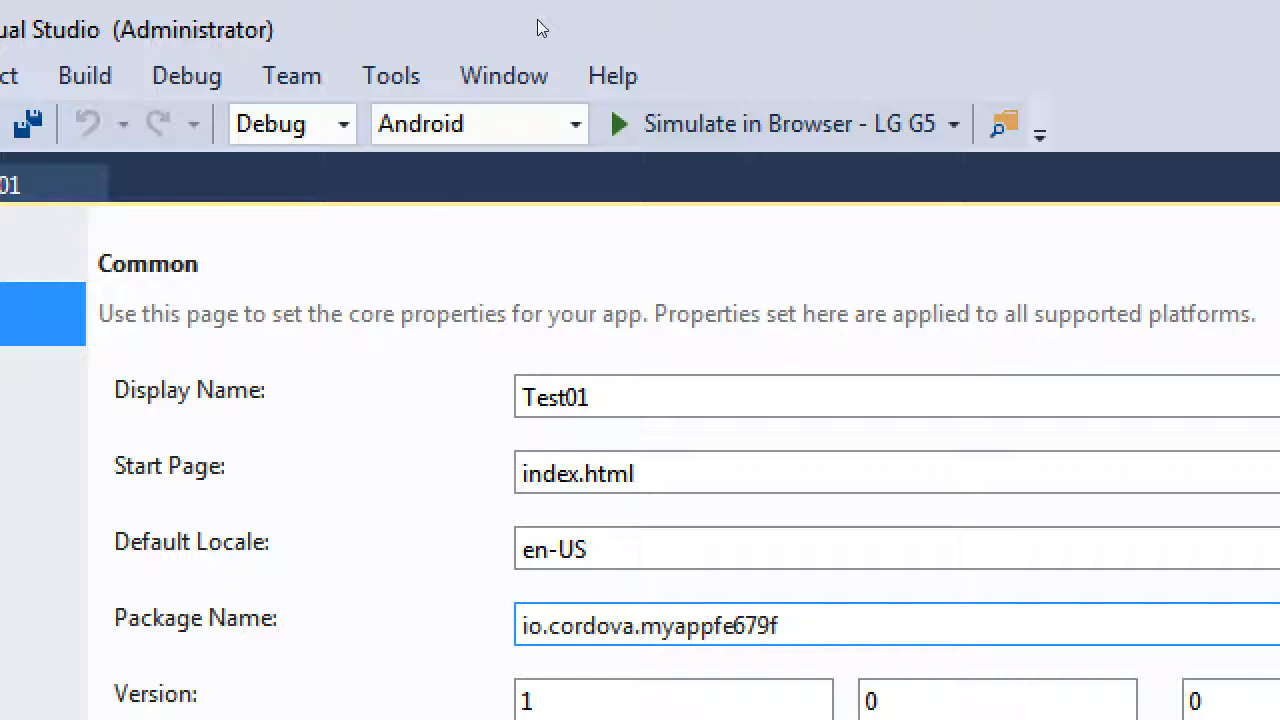
- Replace the Package Name io.cordova.myappfe679f with com.campos.cbdb and commit it
triple_click(648, 625)
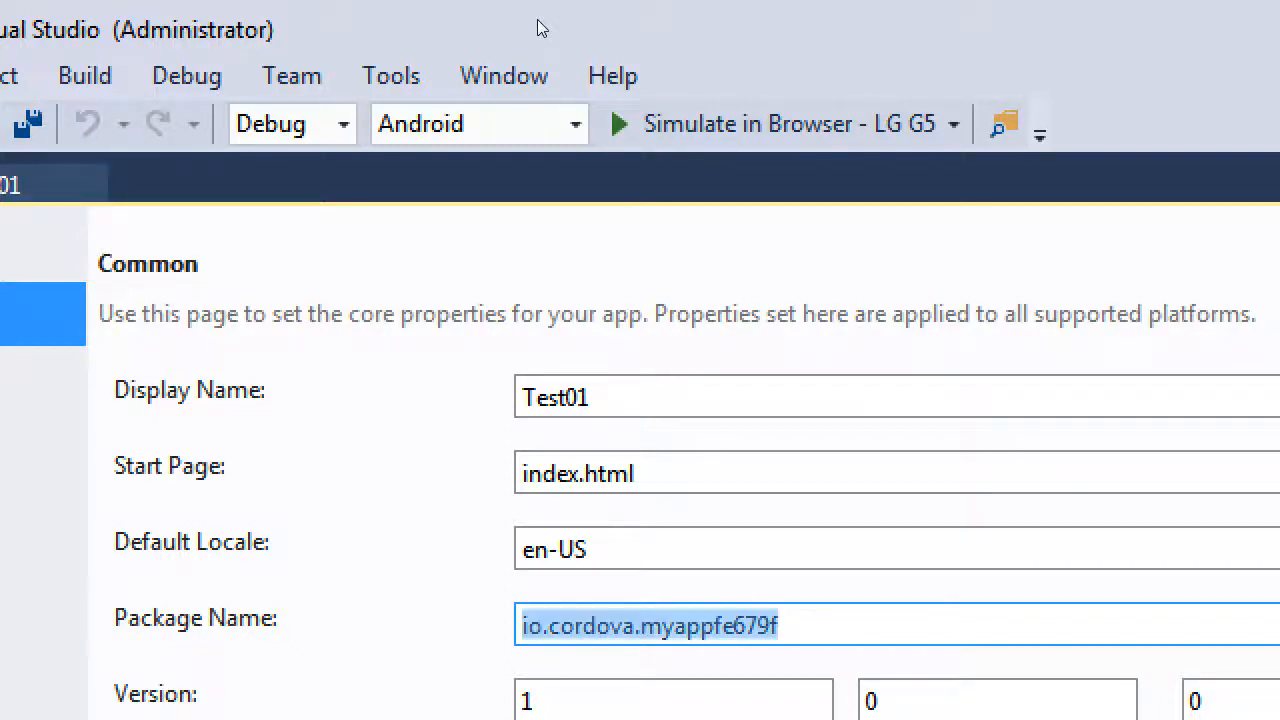
type("com.campos.")
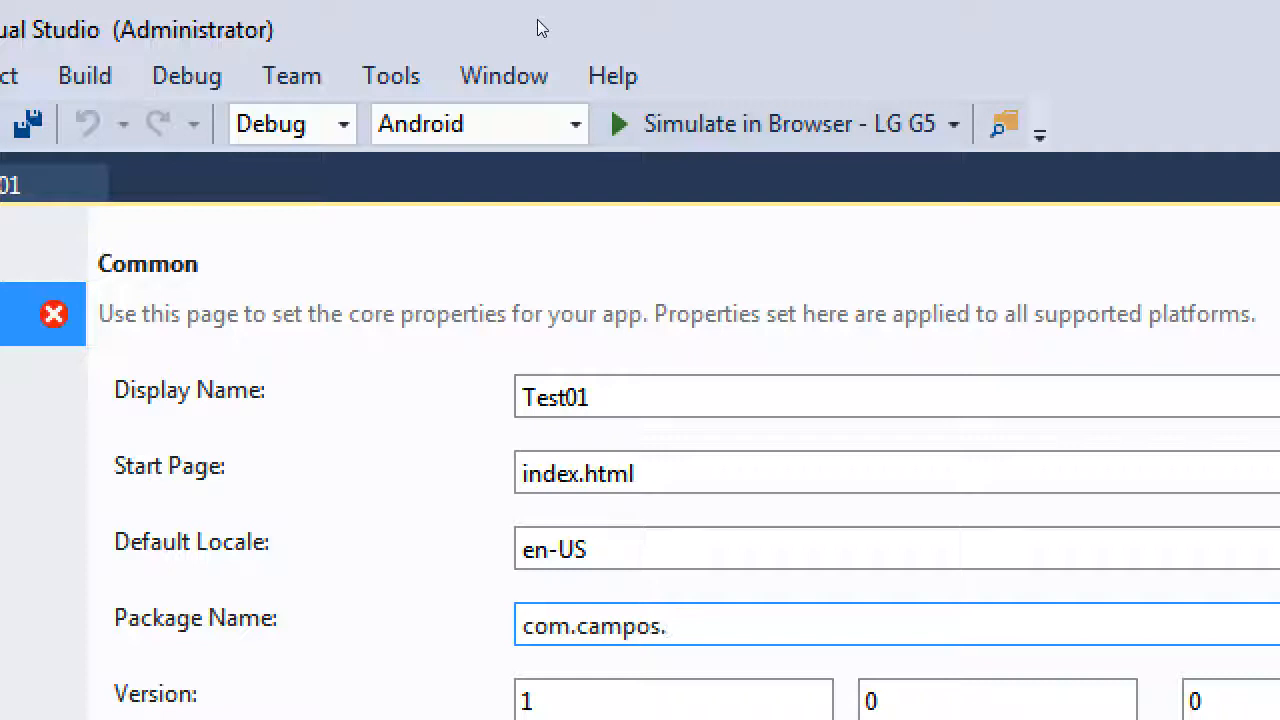
type("c")
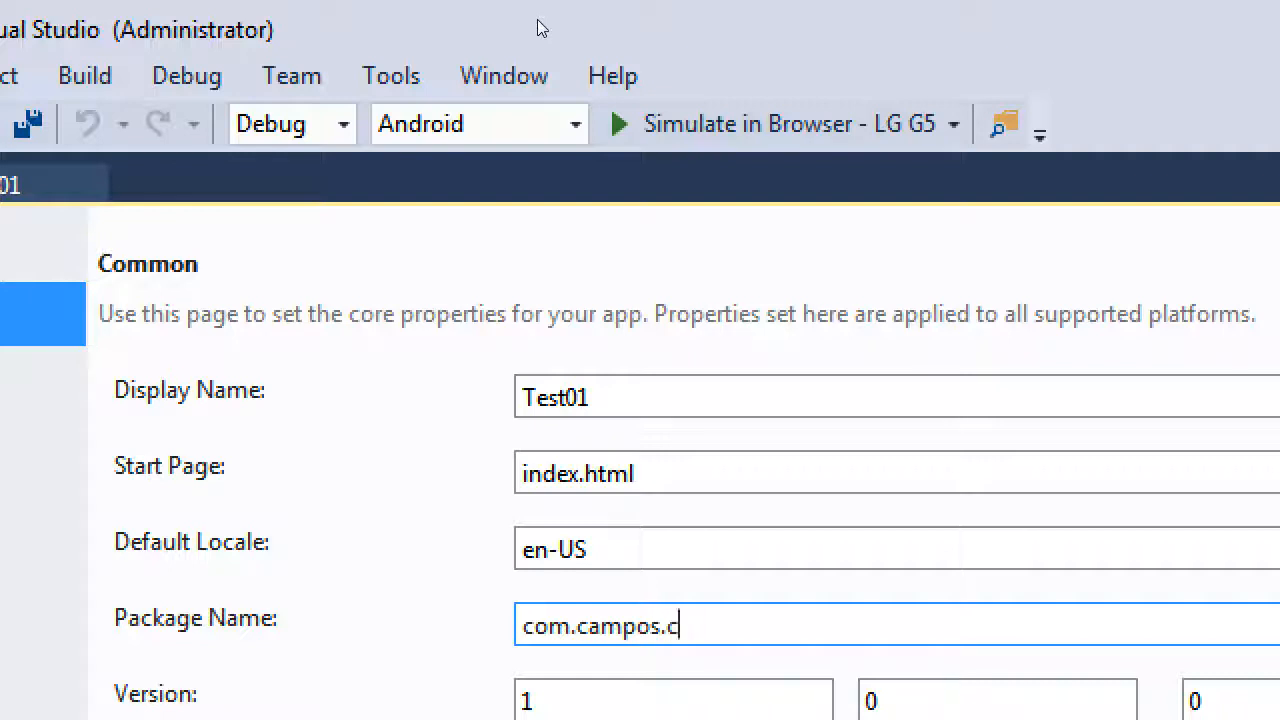
type("bdb")
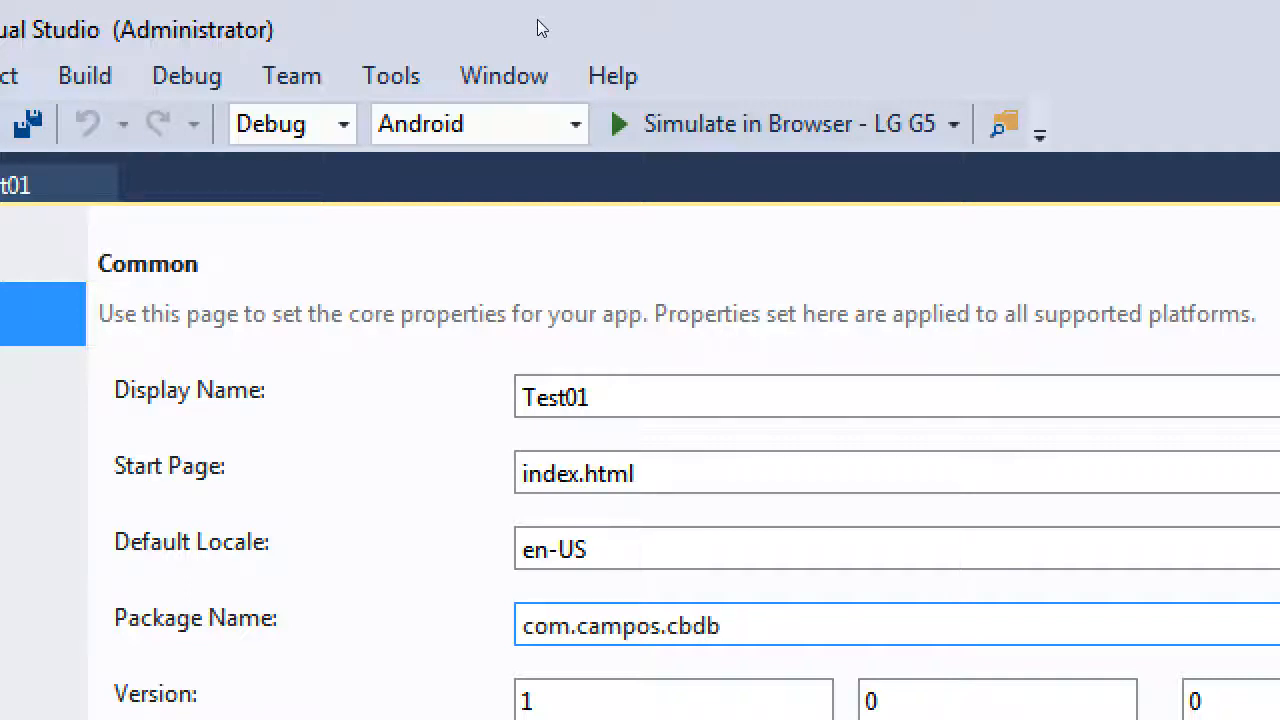
left_click(720, 625)
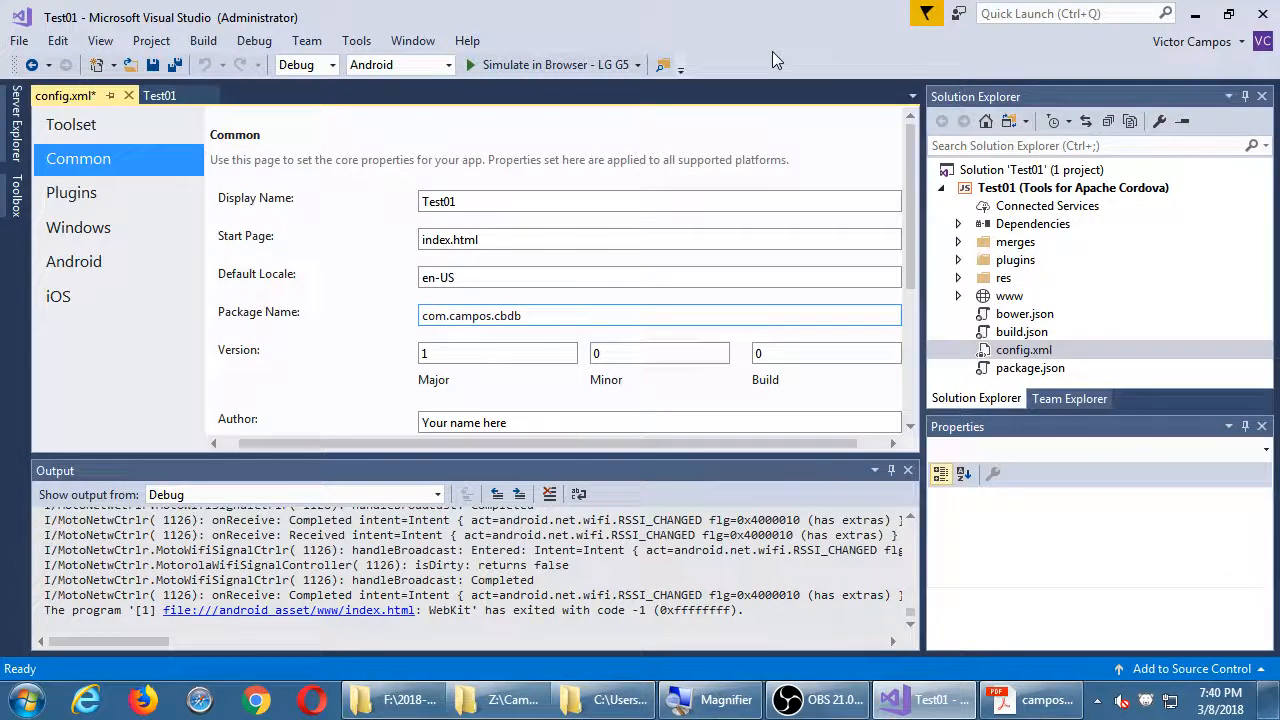
left_click(660, 315)
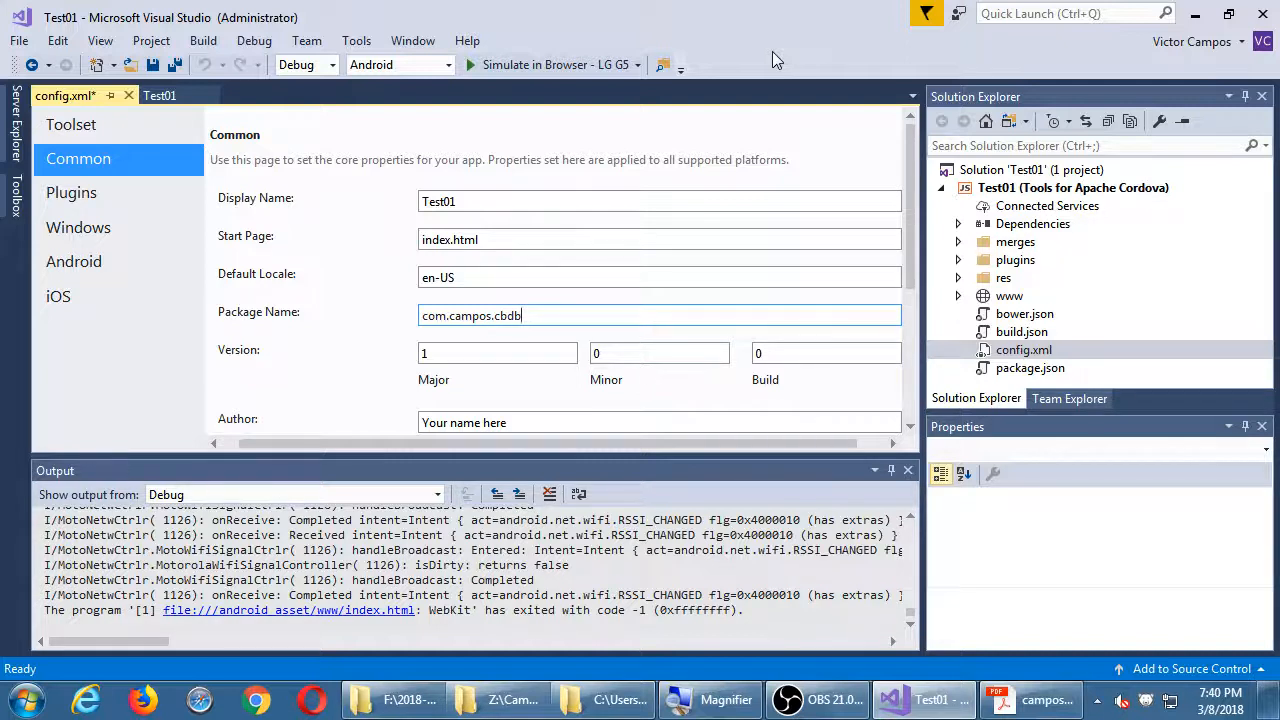
mouse_move(658, 60)
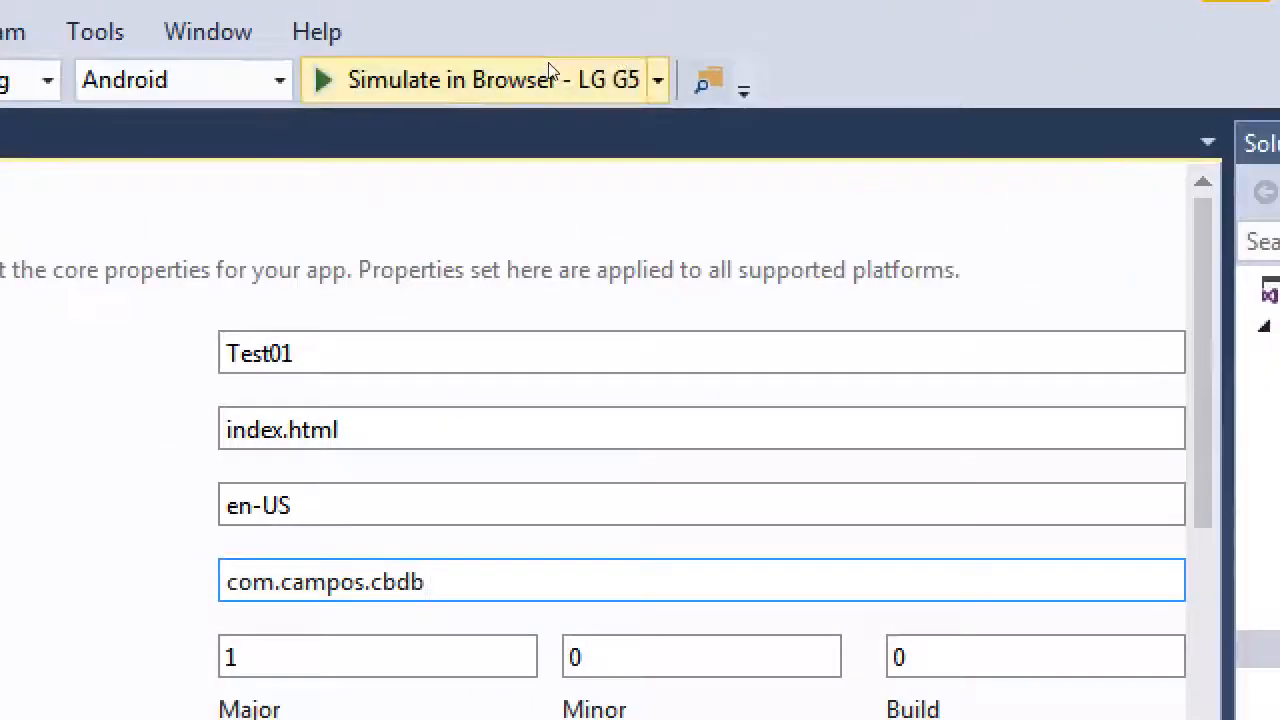
mouse_move(545, 80)
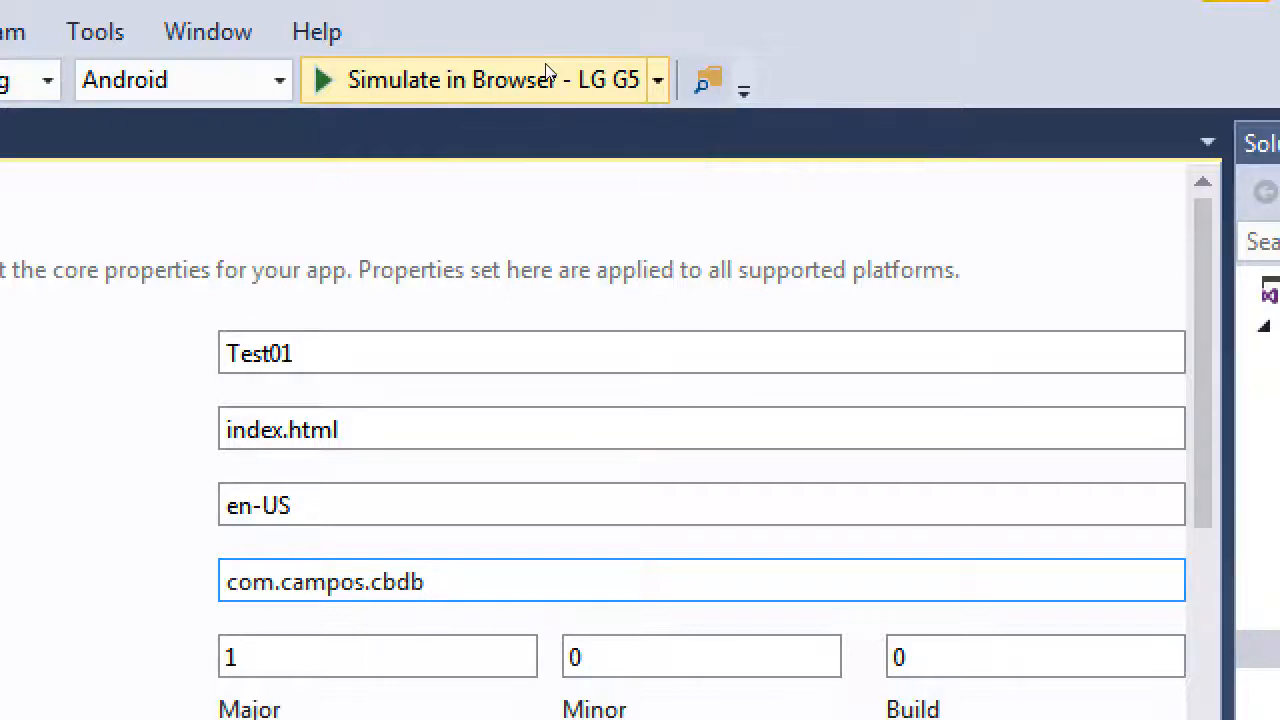
- Expand the debug target dropdown beside Simulate in Browser - LG G5
left_click(424, 581)
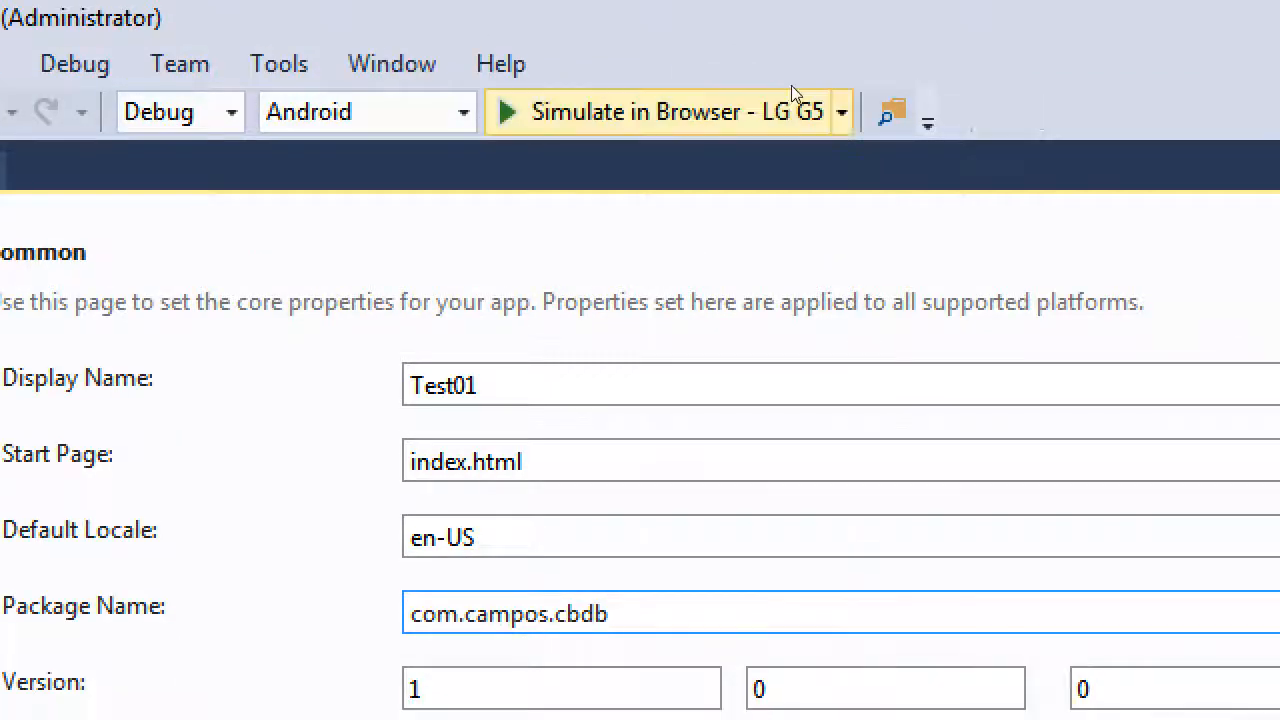
left_click(840, 111)
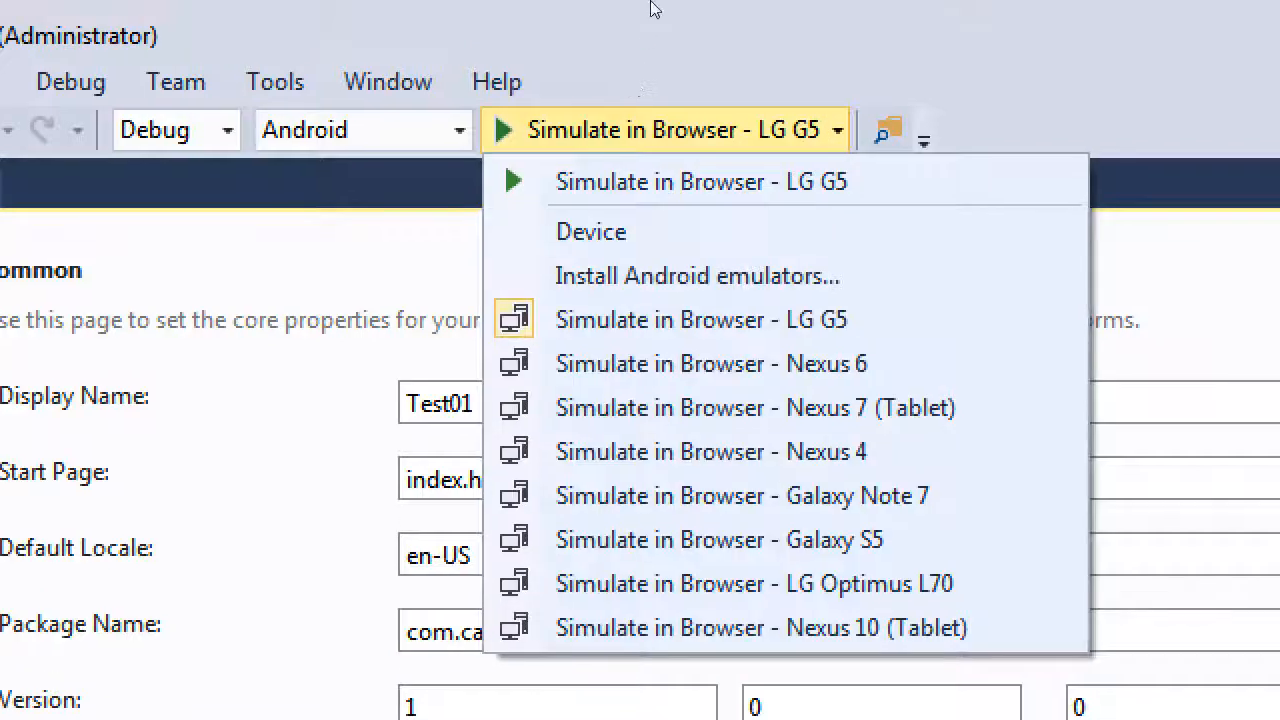